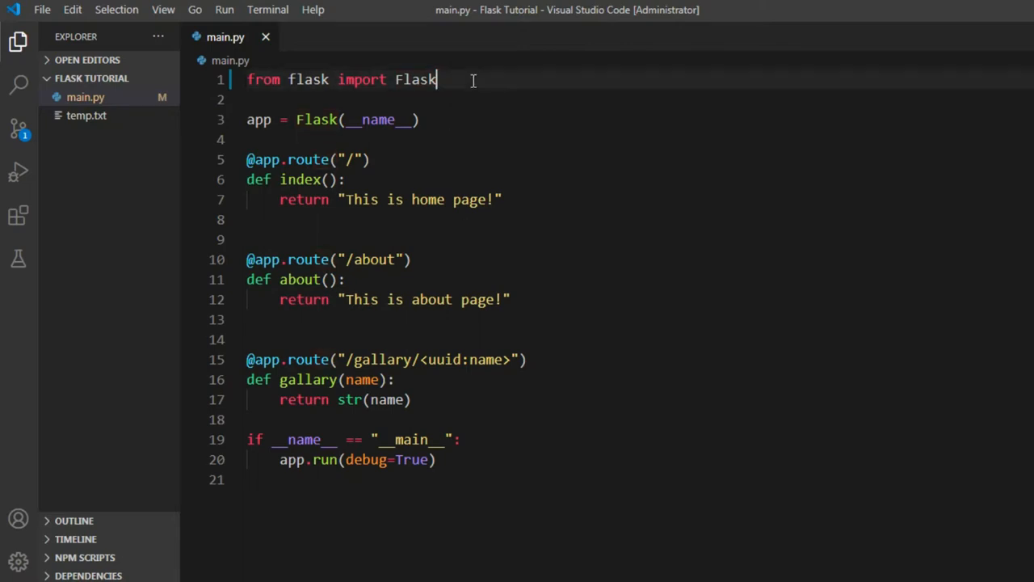
Step: Add url_for to the flask import line and save the file
type(", u")
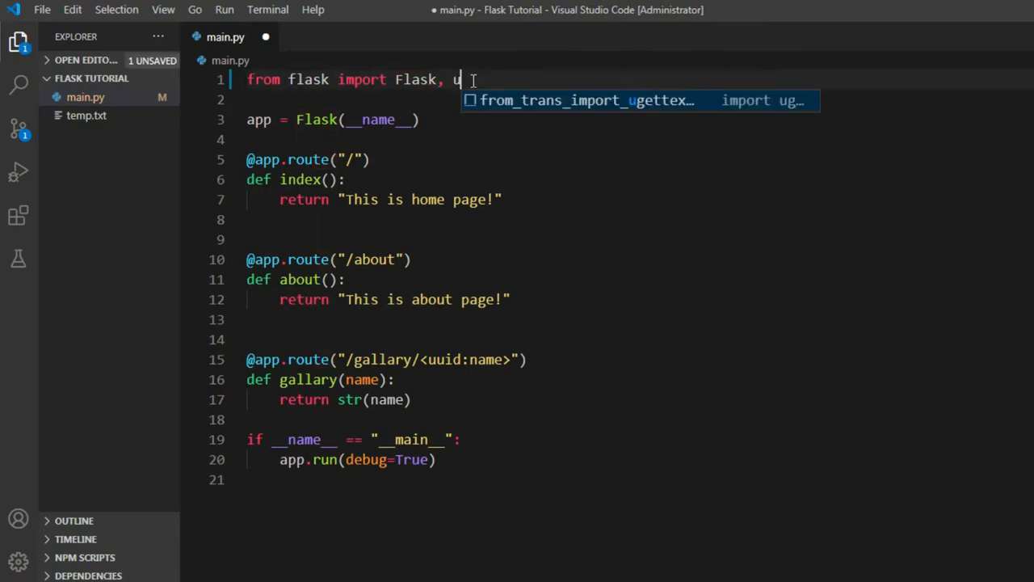
type("rl_for")
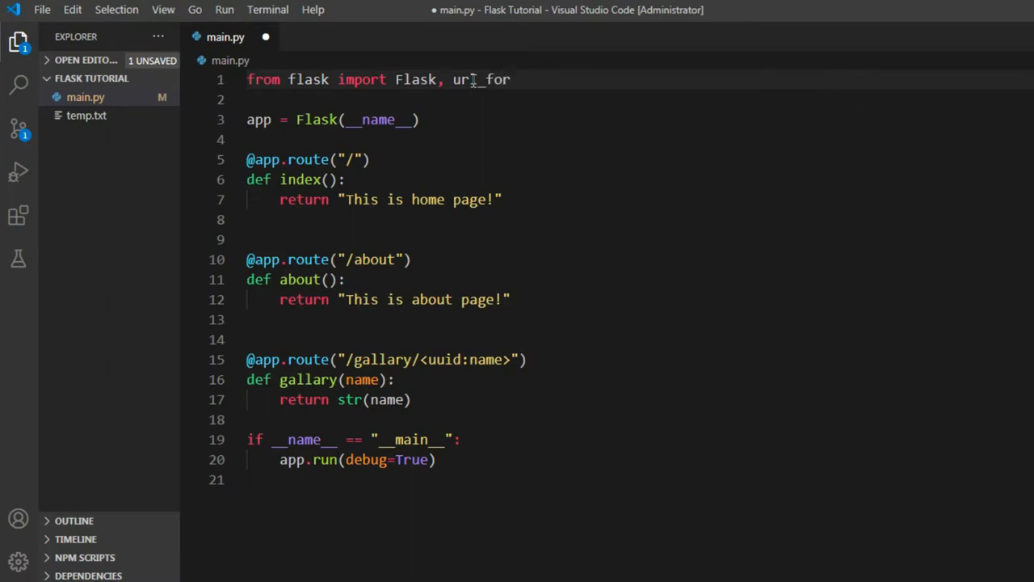
key("Ctrl+s")
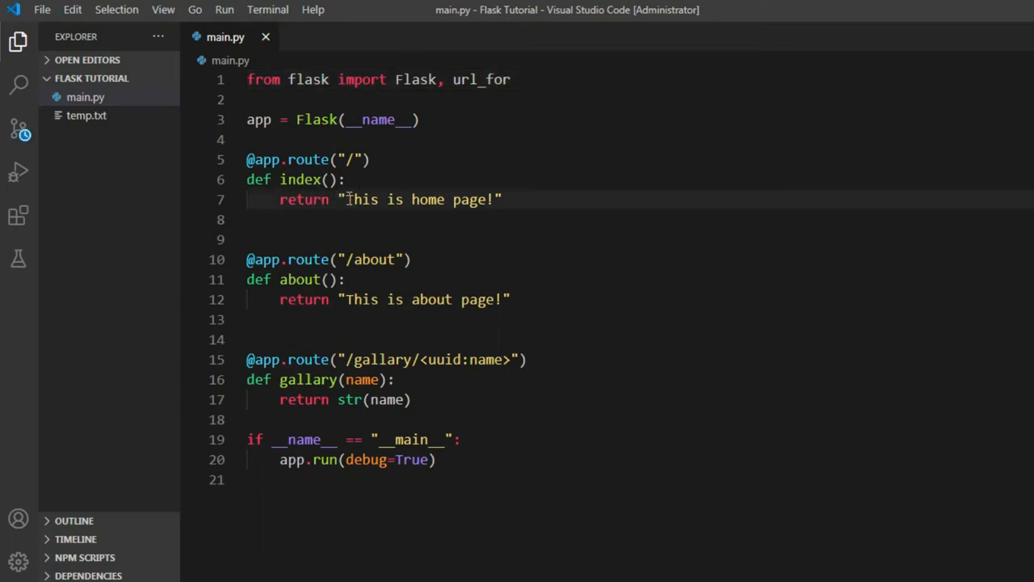
Step: Change the index return to "This is a built url for: " + url_for("index")
left_click_drag(345, 200, 495, 200)
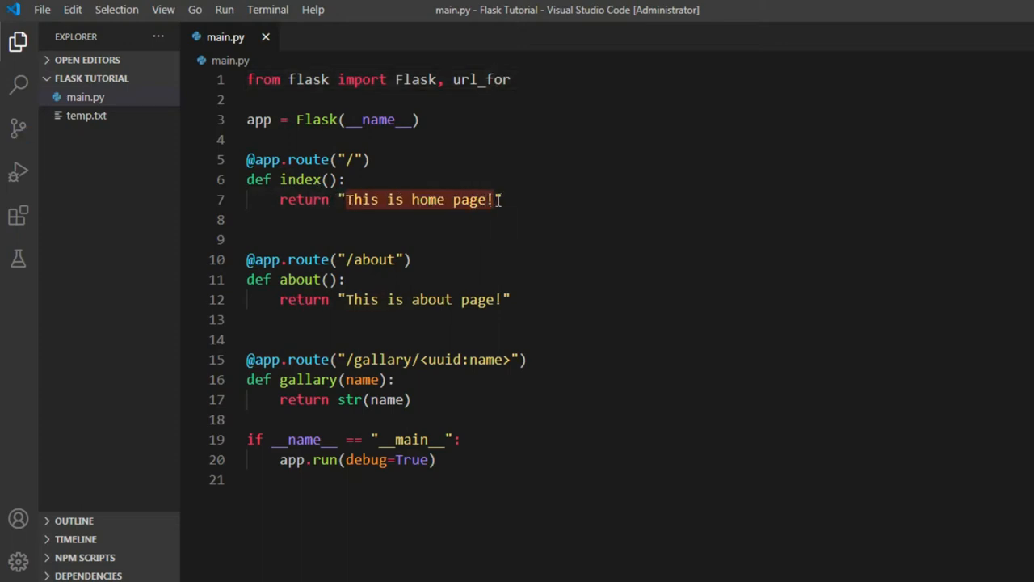
key("Delete")
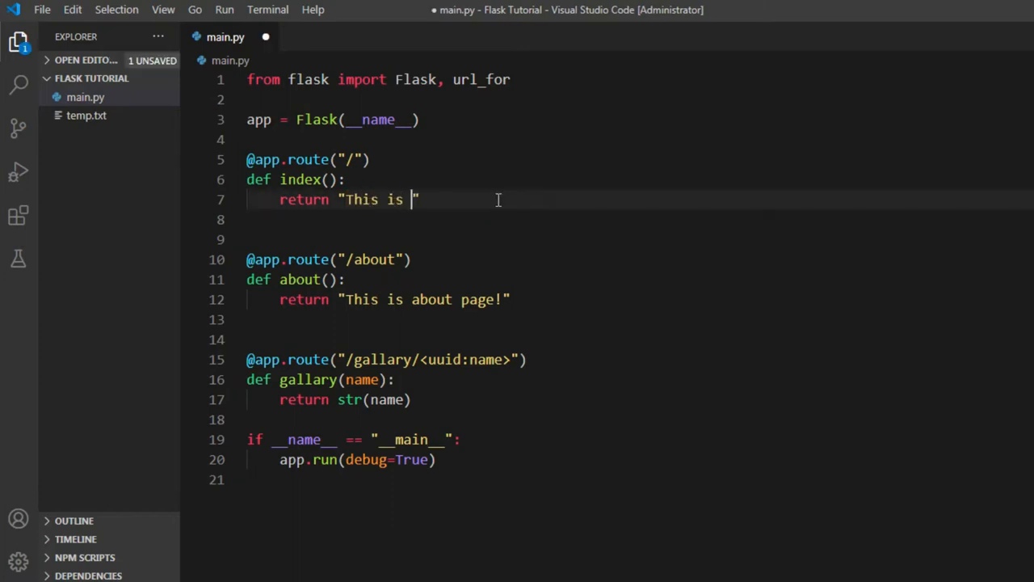
type("a")
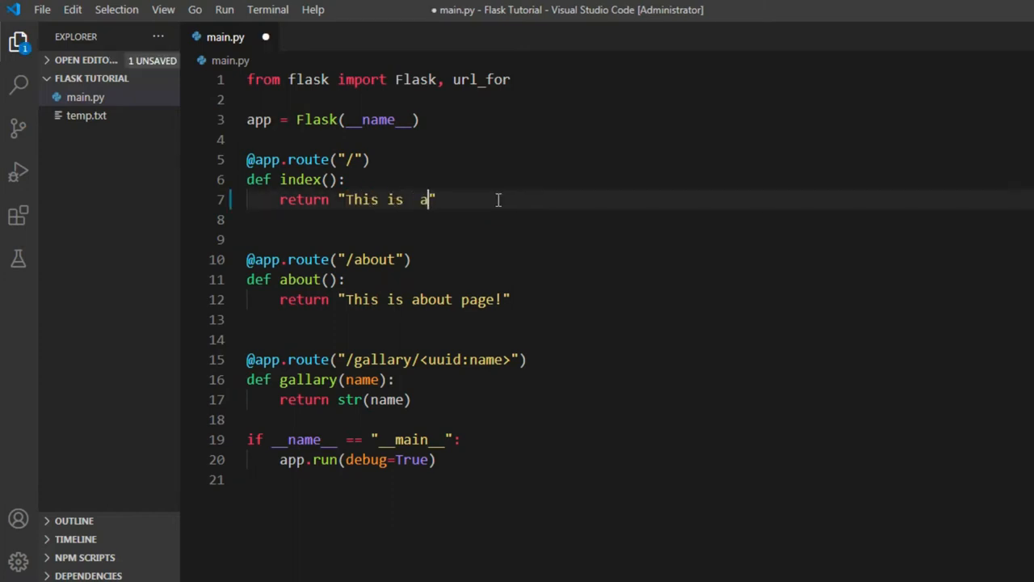
key("Backspace")
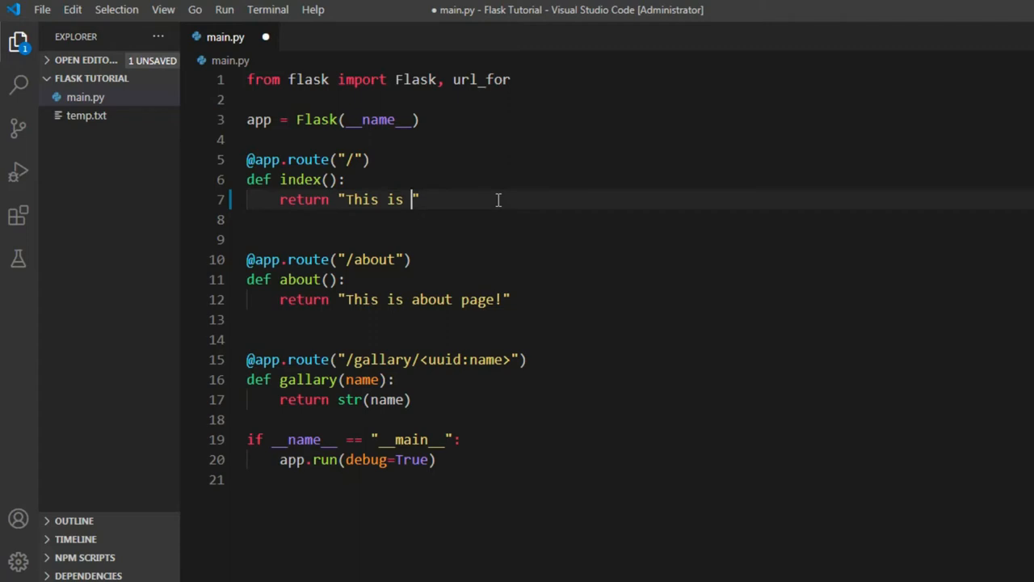
type("a built")
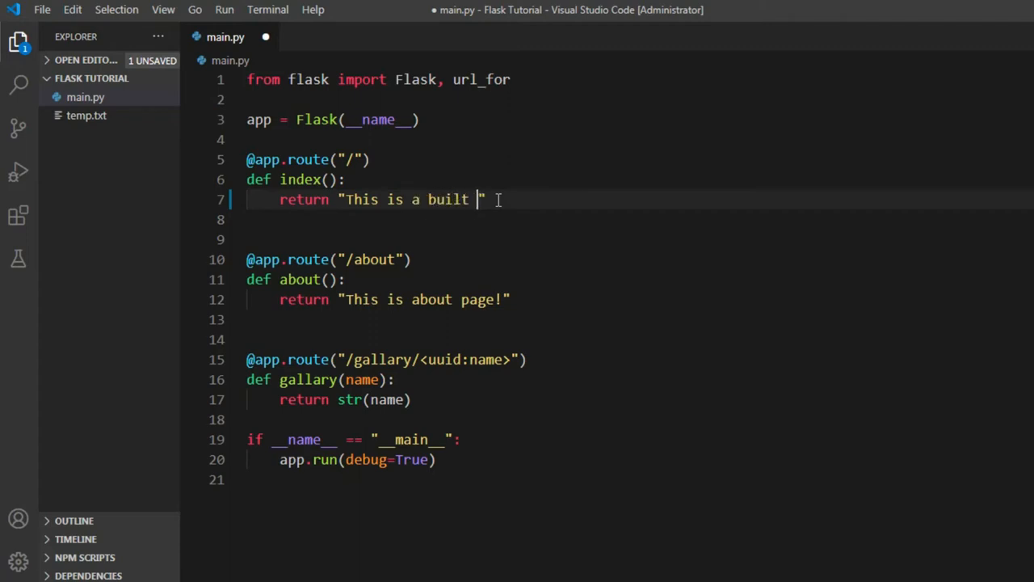
type("url for:")
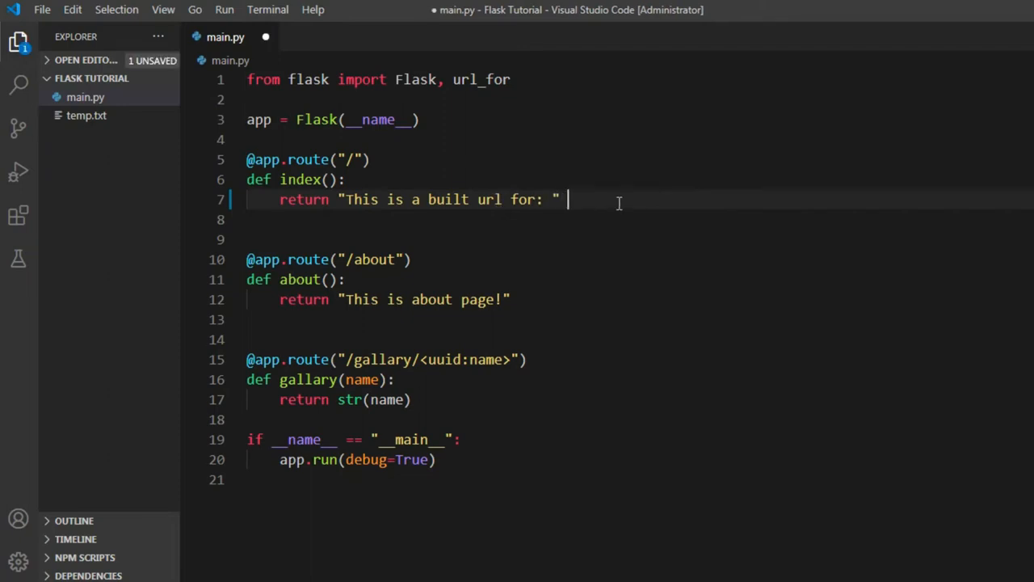
type("+")
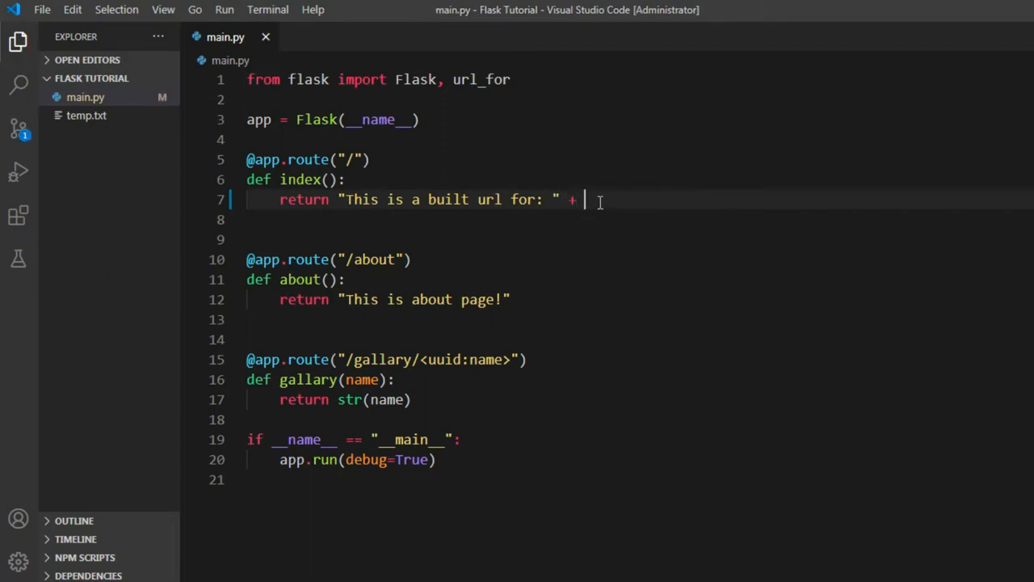
type("url")
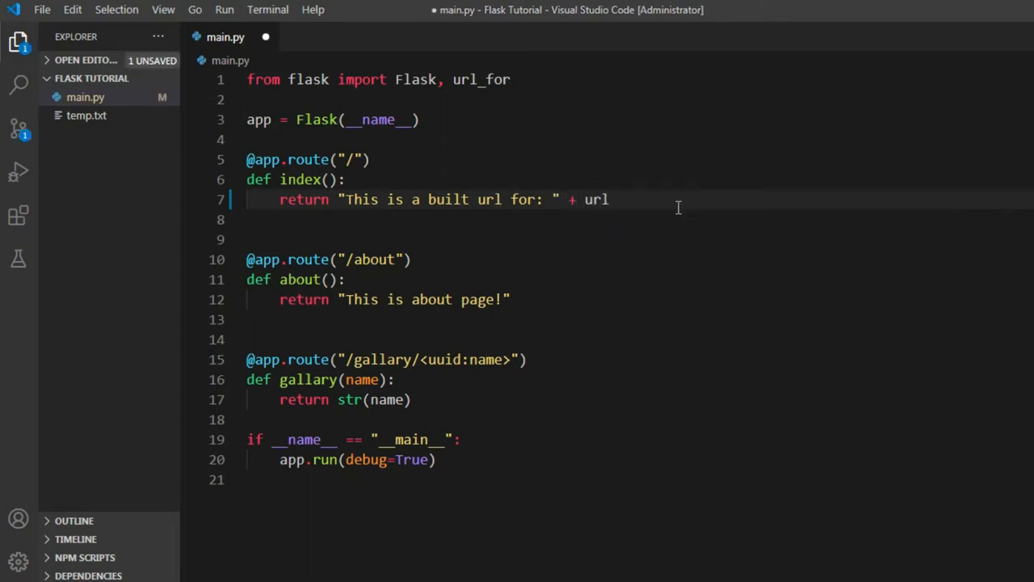
type("_")
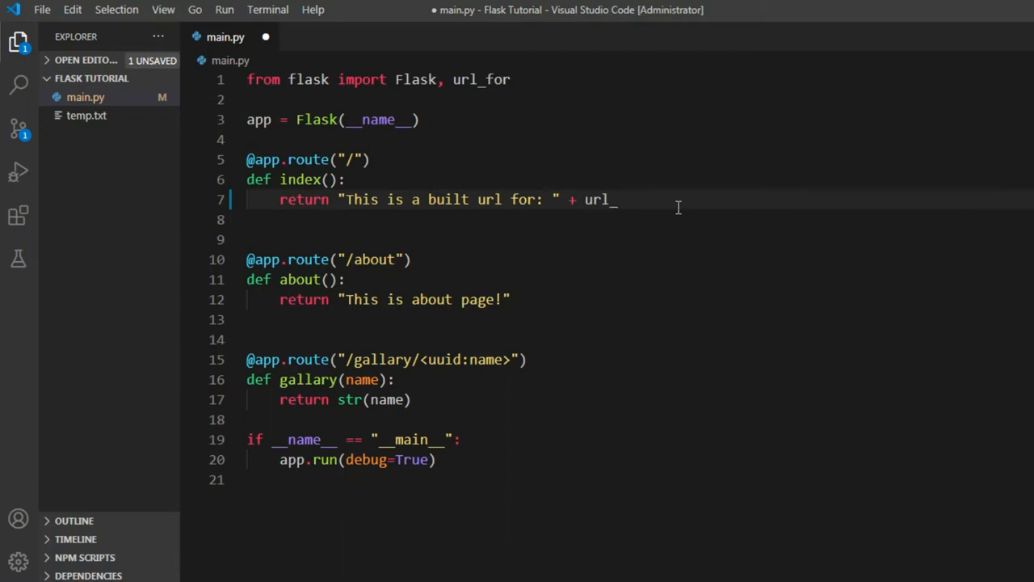
type("for()")
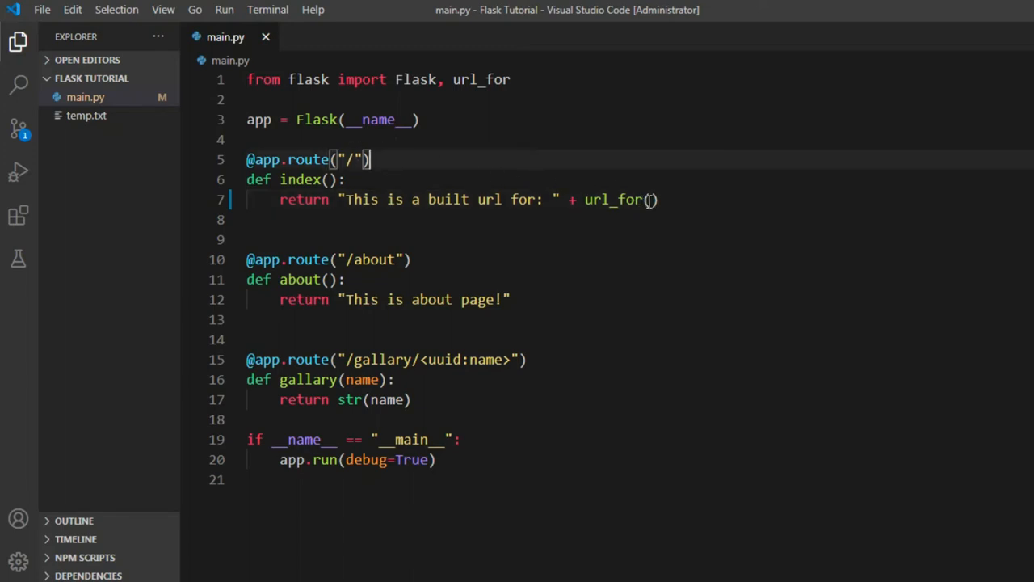
type("\"\"")
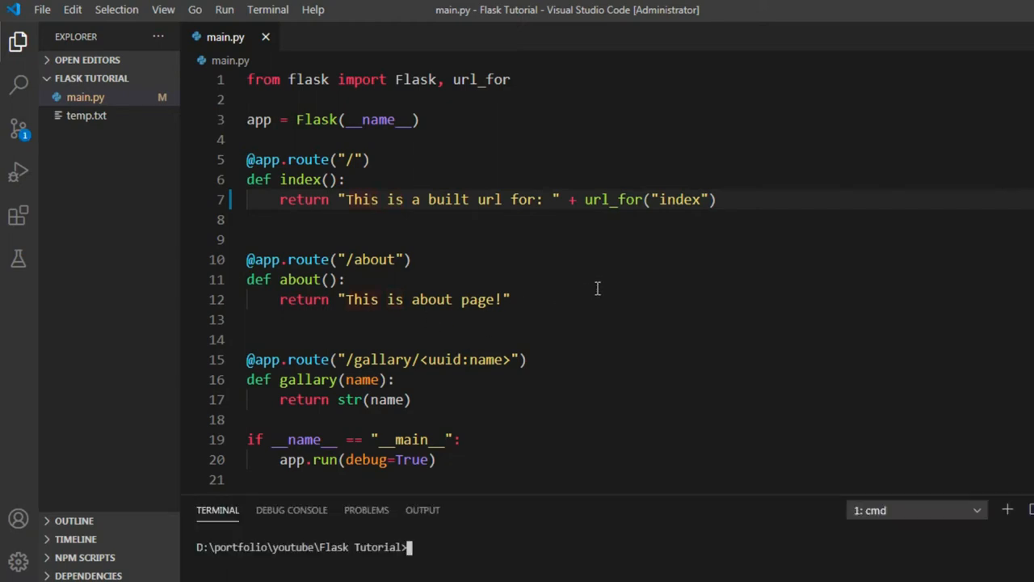
type("pyh")
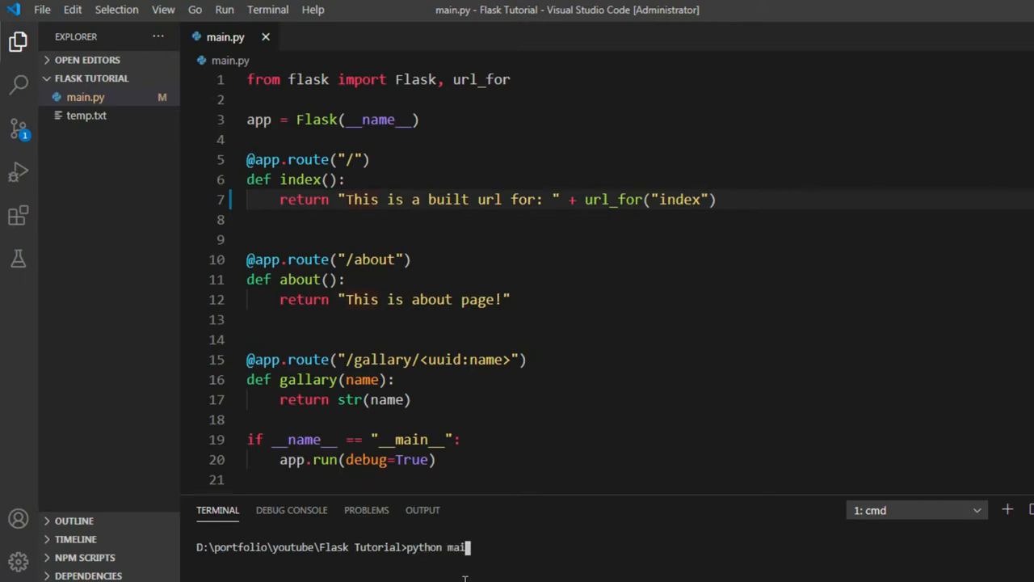
key("Enter")
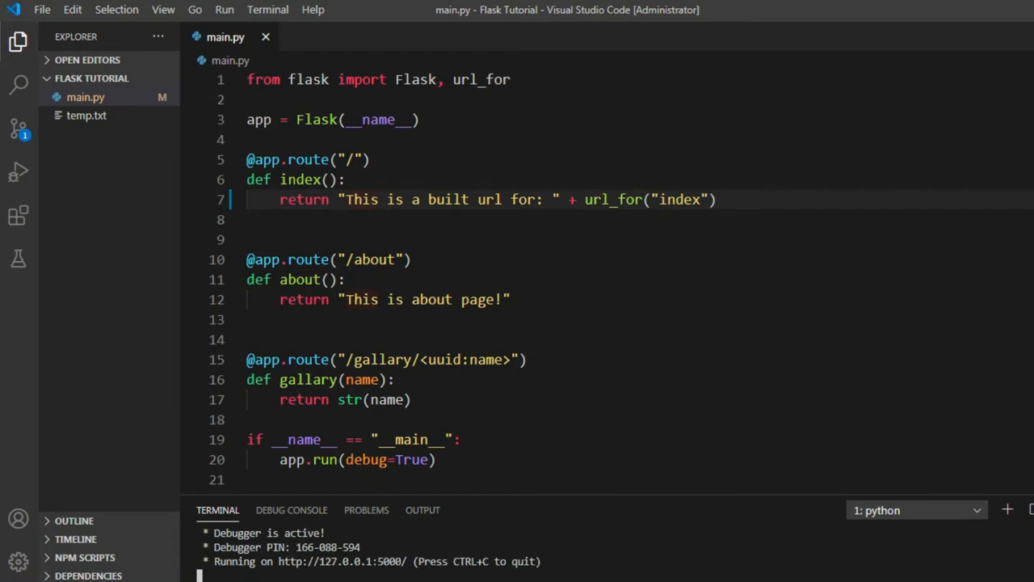
mouse_move(354, 562)
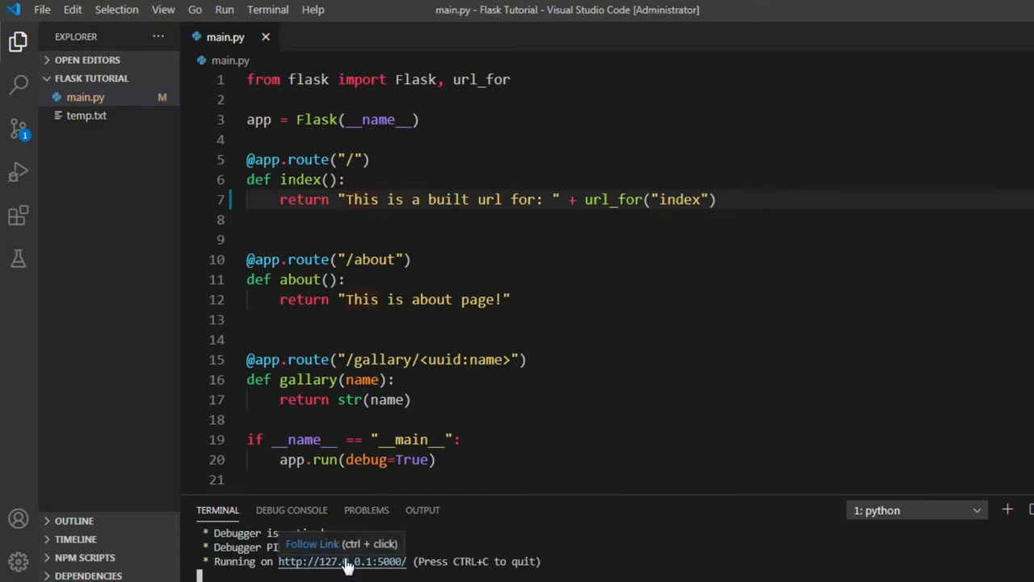
left_click(344, 561)
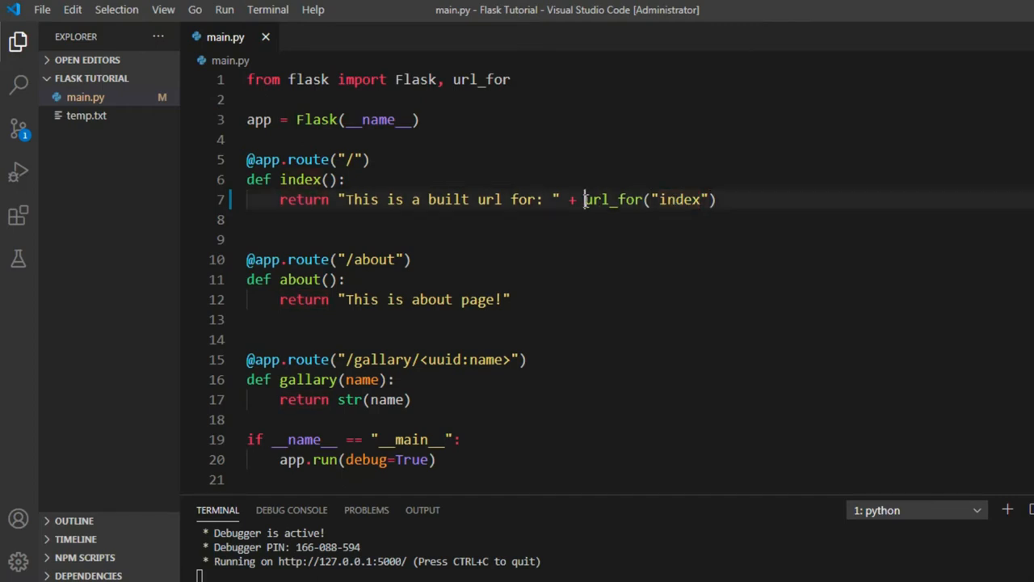
Step: Point url_for at the "about" endpoint, save, then select it for replacement with "gallary"
key("Delete")
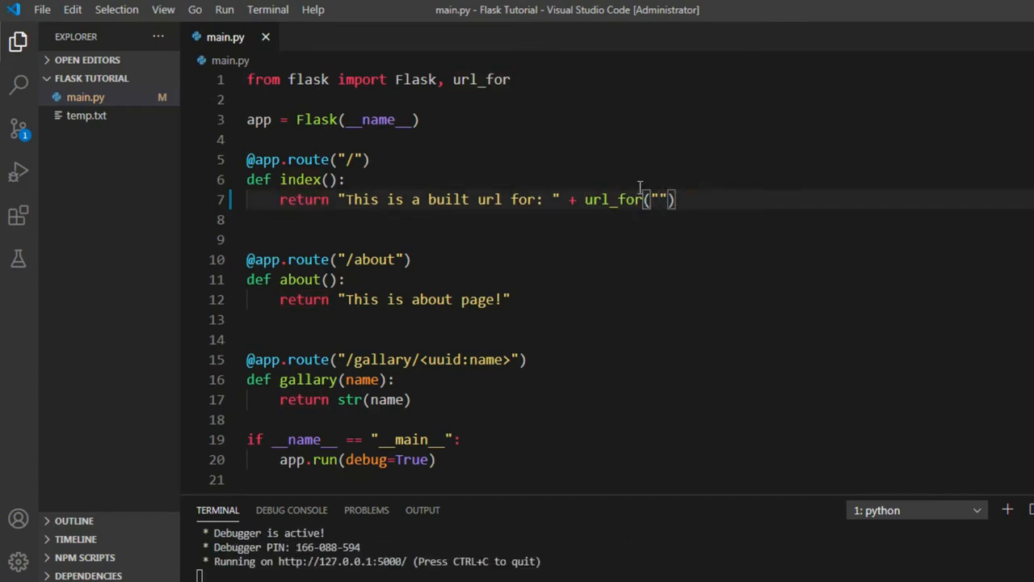
type("about")
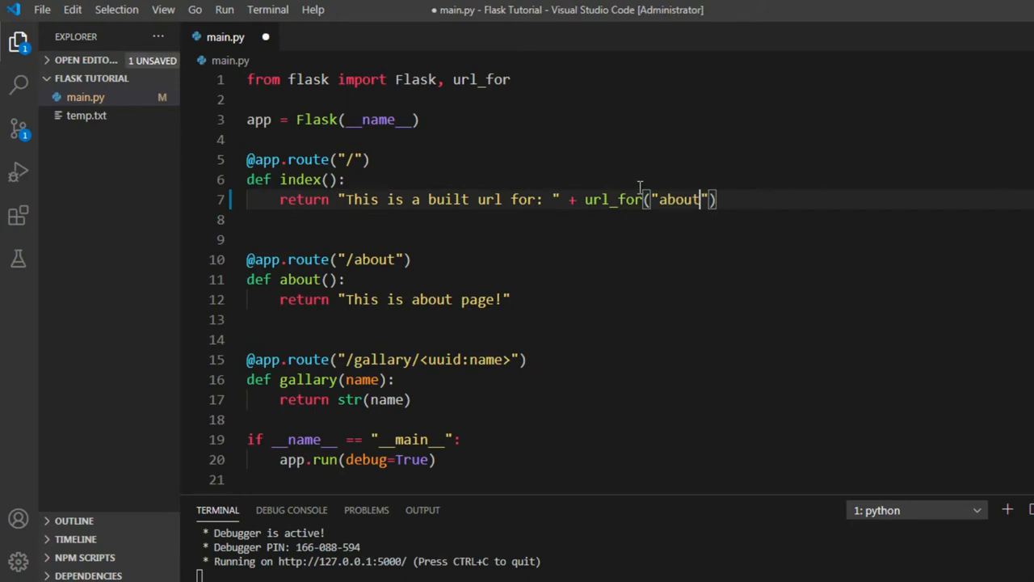
key("Ctrl+s")
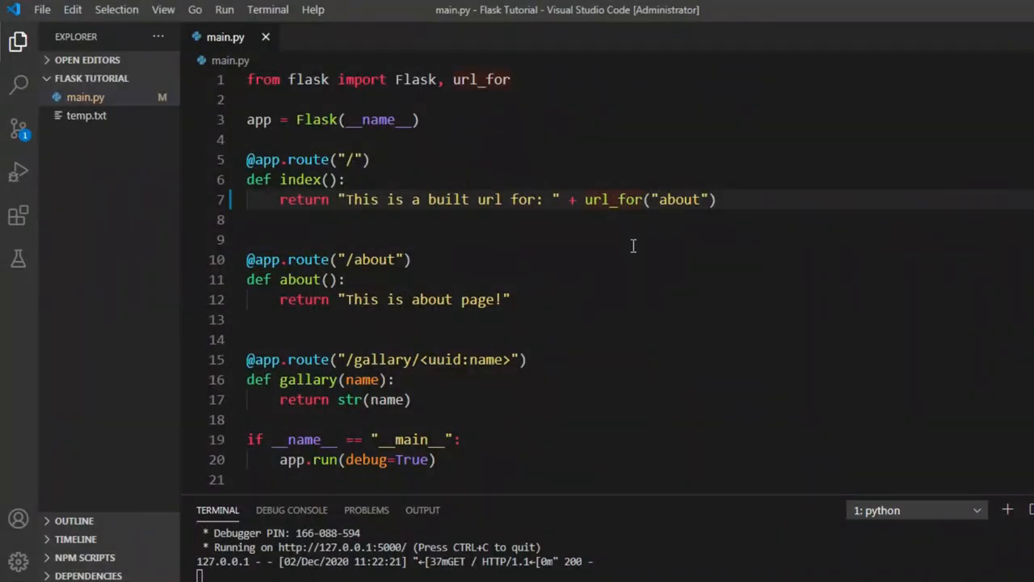
double_click(677, 200)
type("gallary")
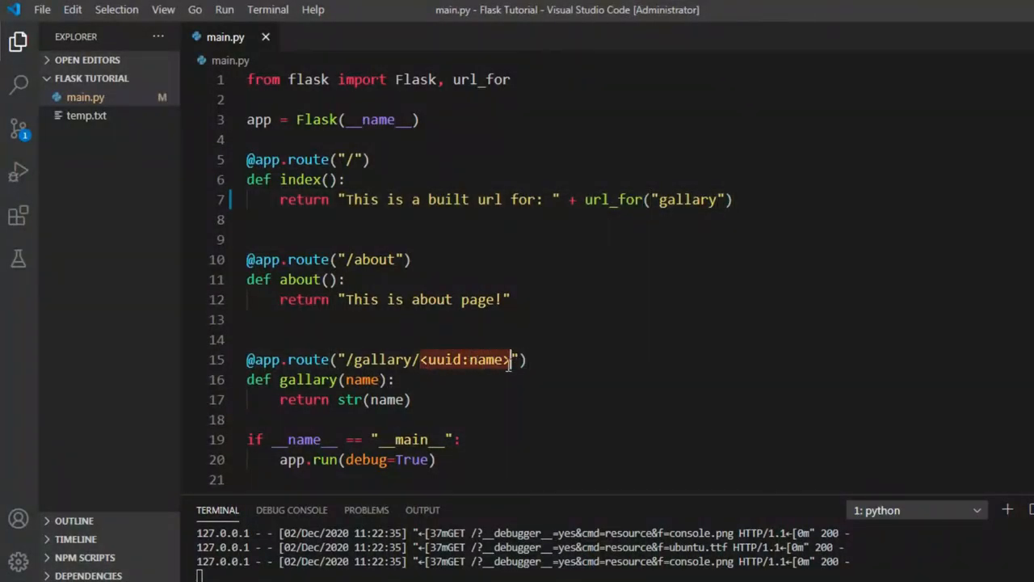
Step: Pass name="travel" to url_for("gallary") and reload 127.0.0.1:5000 in Chrome
scroll("down", 3)
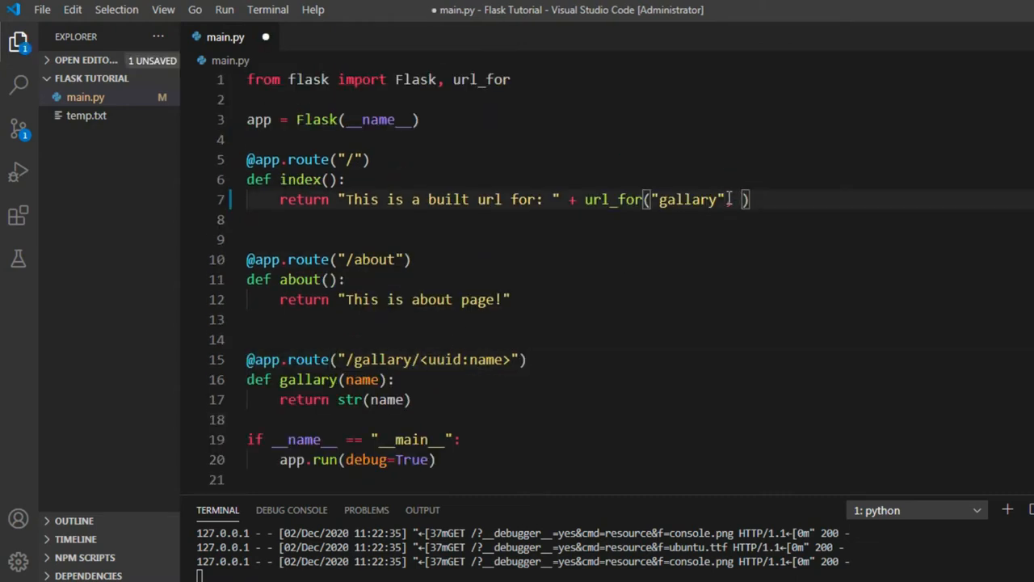
type(",")
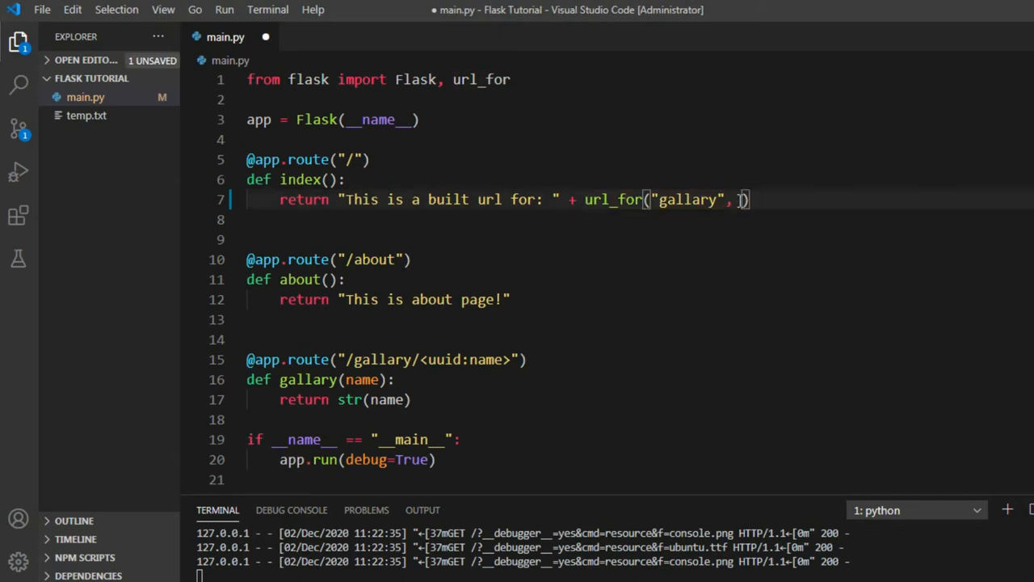
type("name = \"")
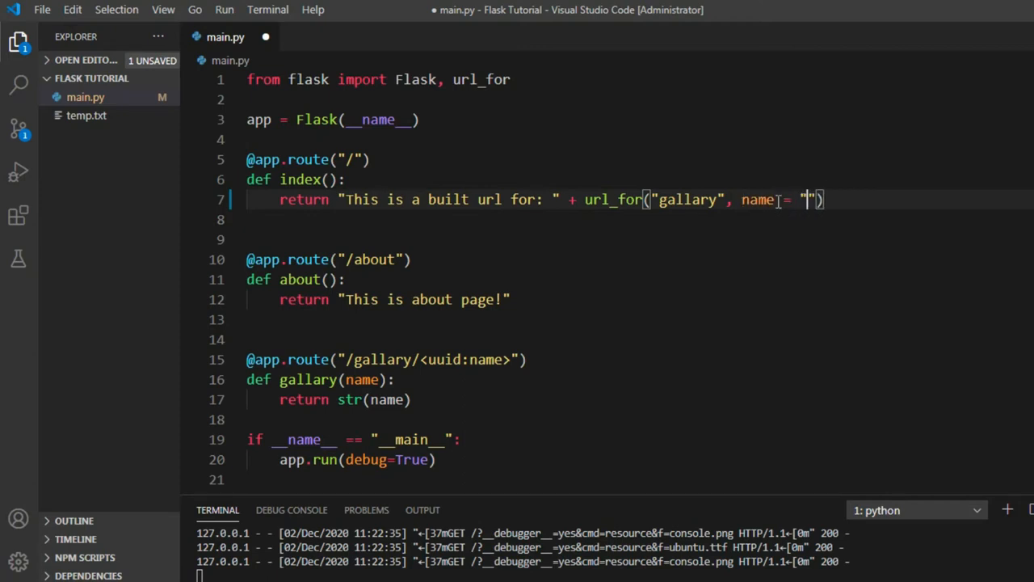
type("travel")
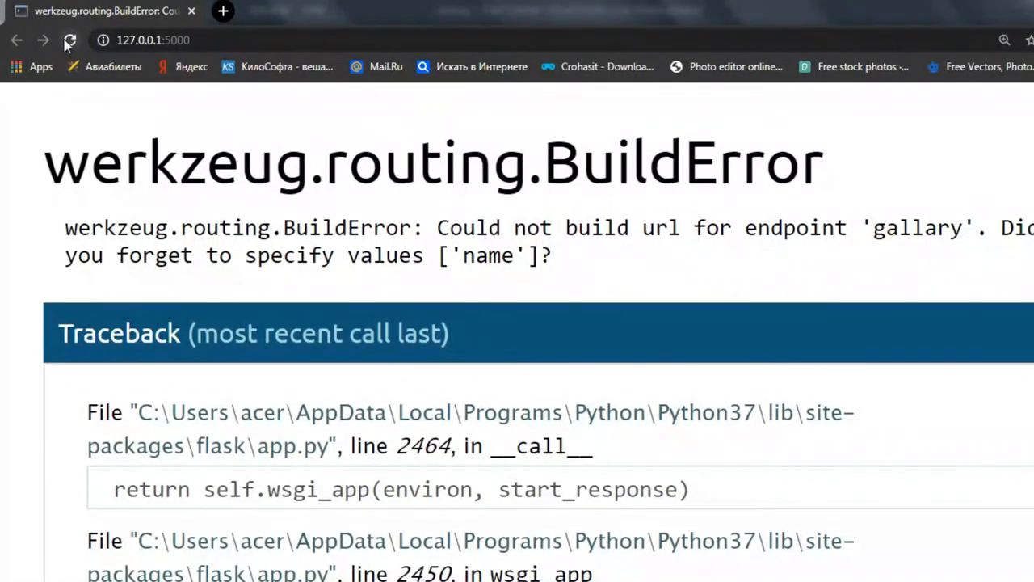
left_click(70, 40)
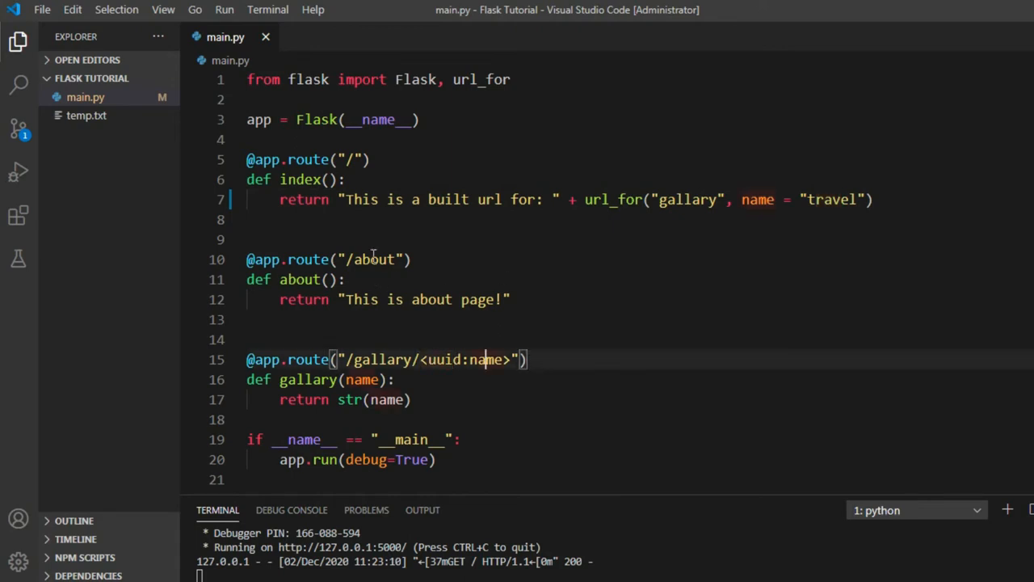
double_click(687, 200)
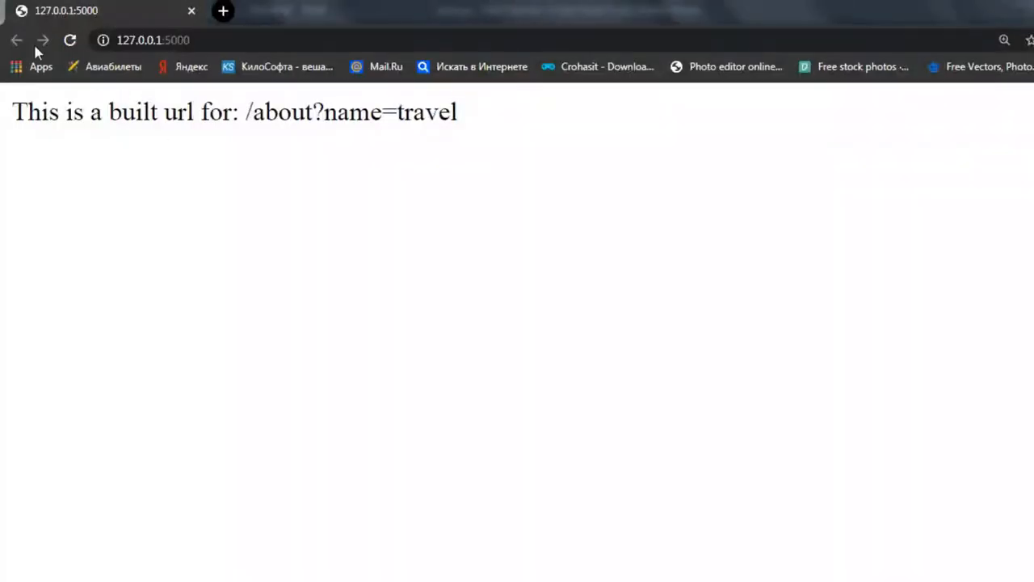
mouse_move(168, 93)
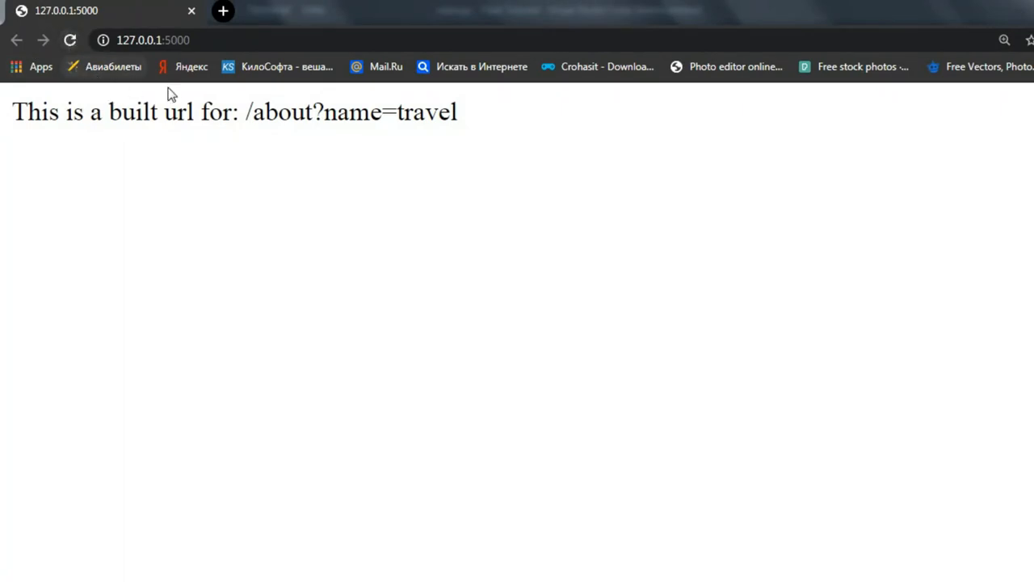
Step: Highlight the shown /about?name=travel URL in Chrome and switch back to VS Code
left_click_drag(247, 112, 457, 112)
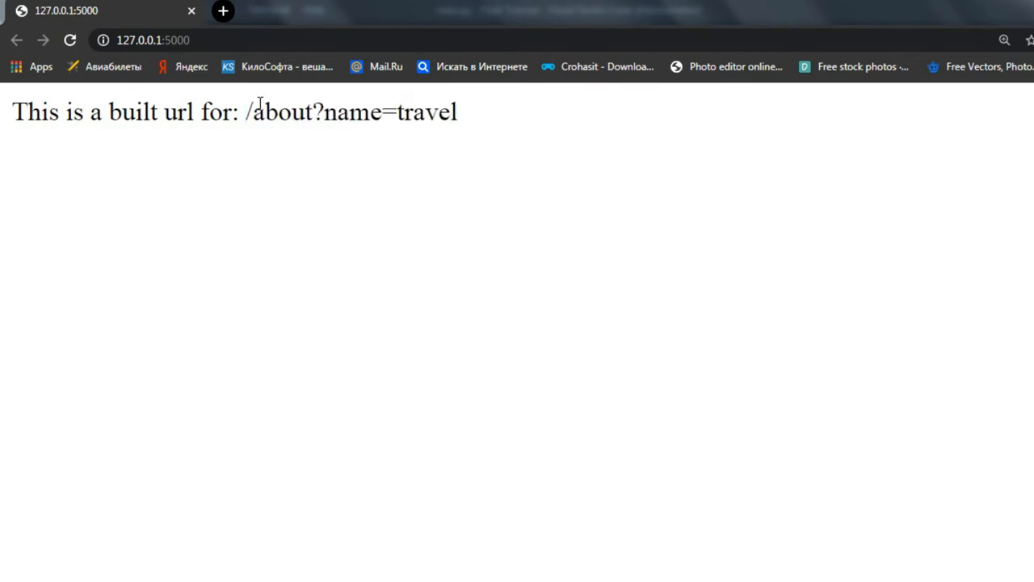
key("alt+tab")
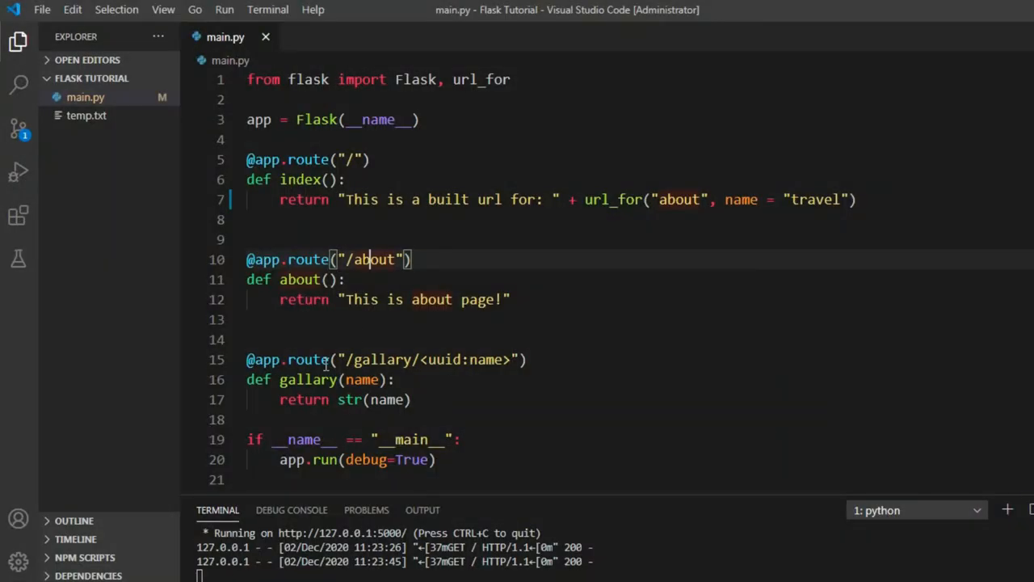
mouse_move(460, 229)
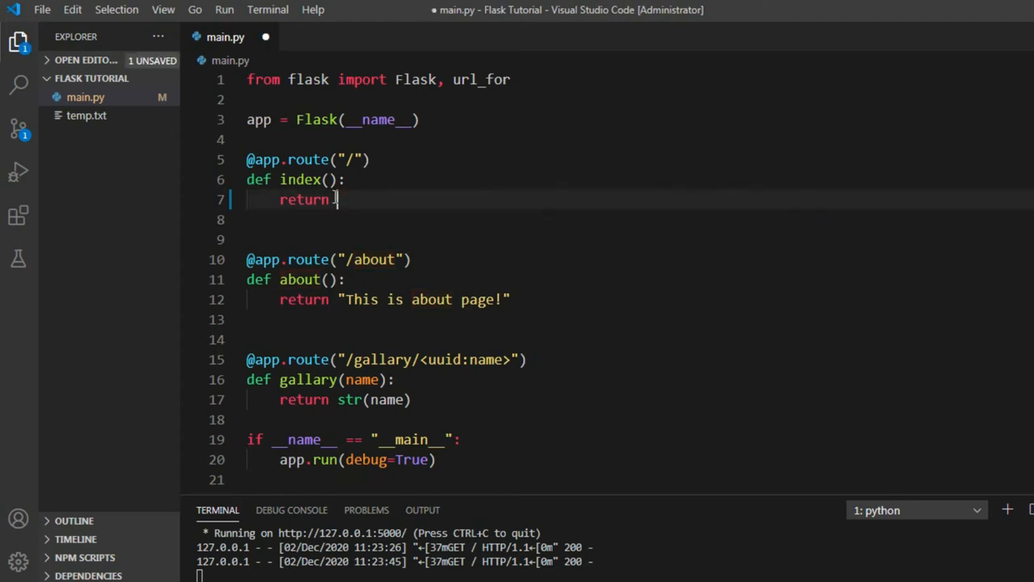
Step: Replace the home route return with the plain string "This is home page!"
type("\"This i")
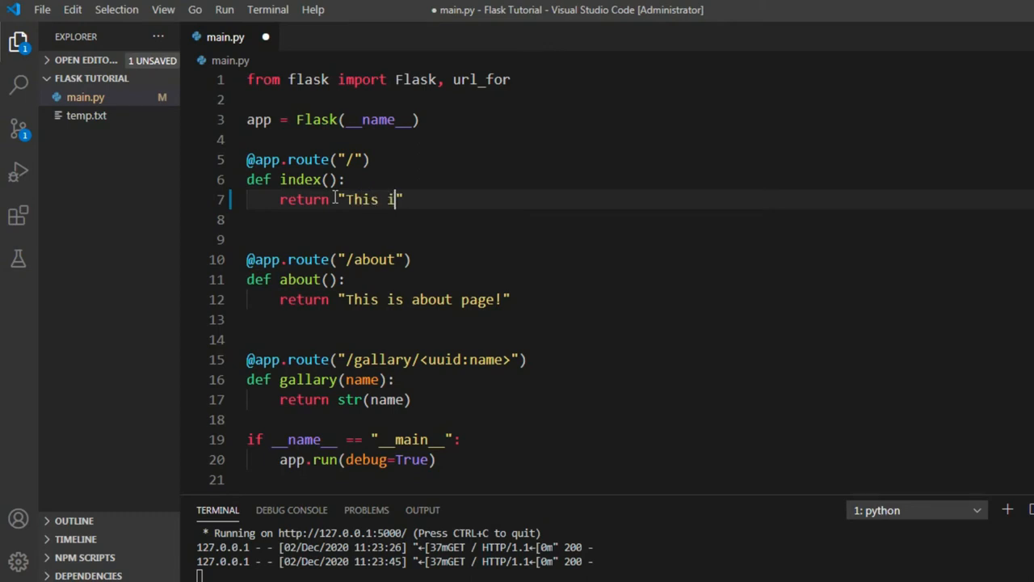
type("s home page!")
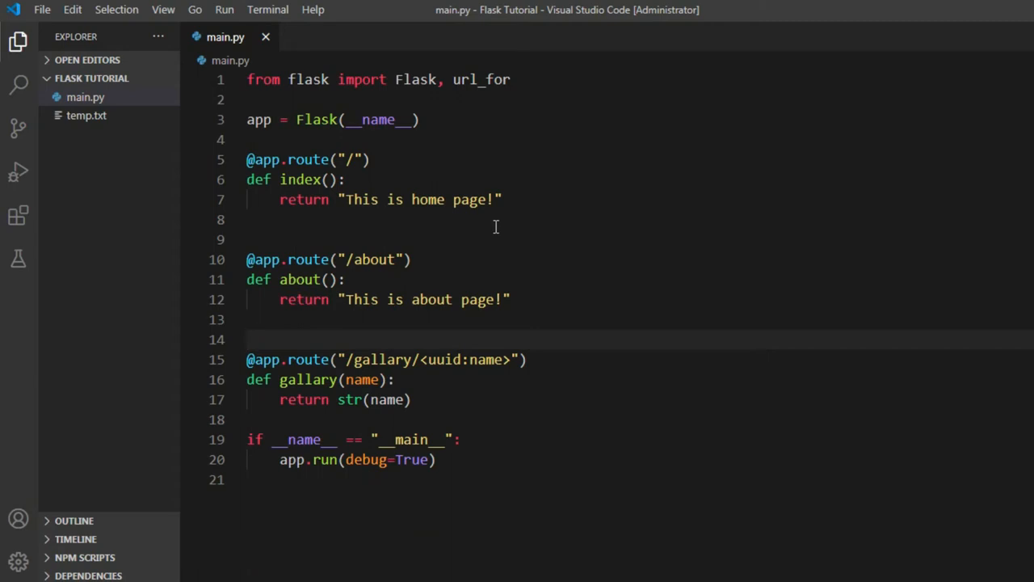
left_click(346, 279)
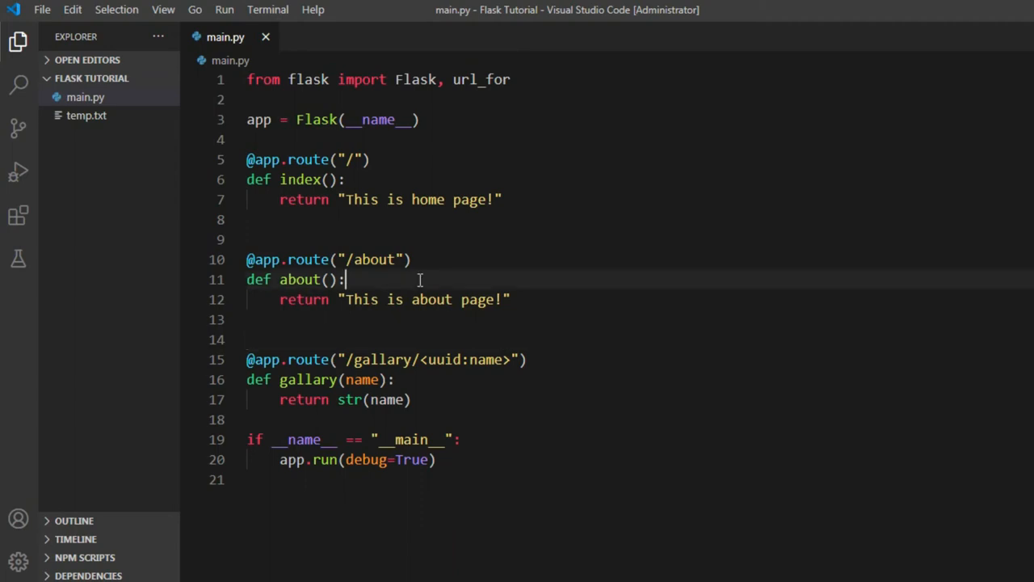
left_click(363, 160)
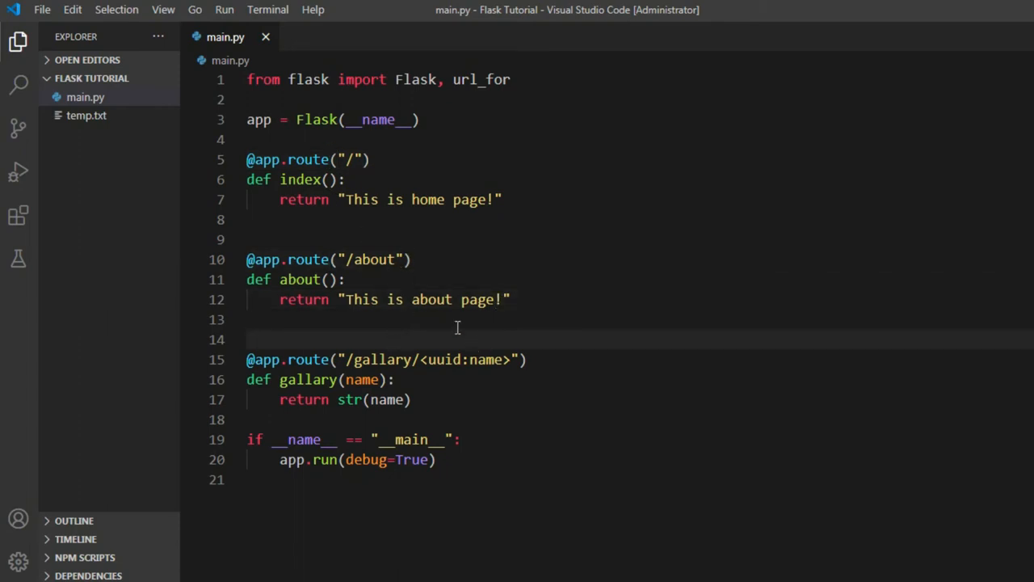
left_click(362, 159)
type(",")
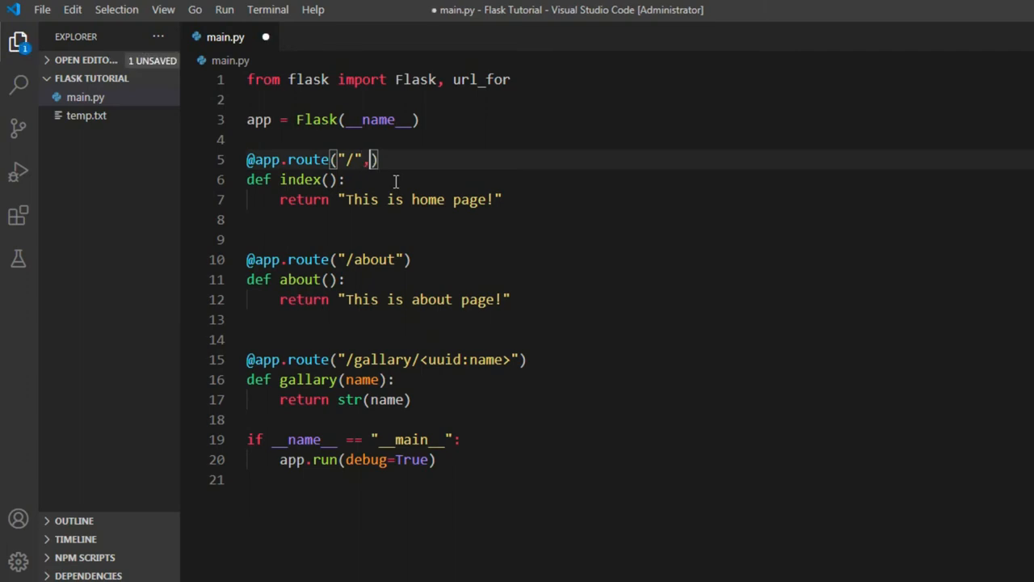
type("meth")
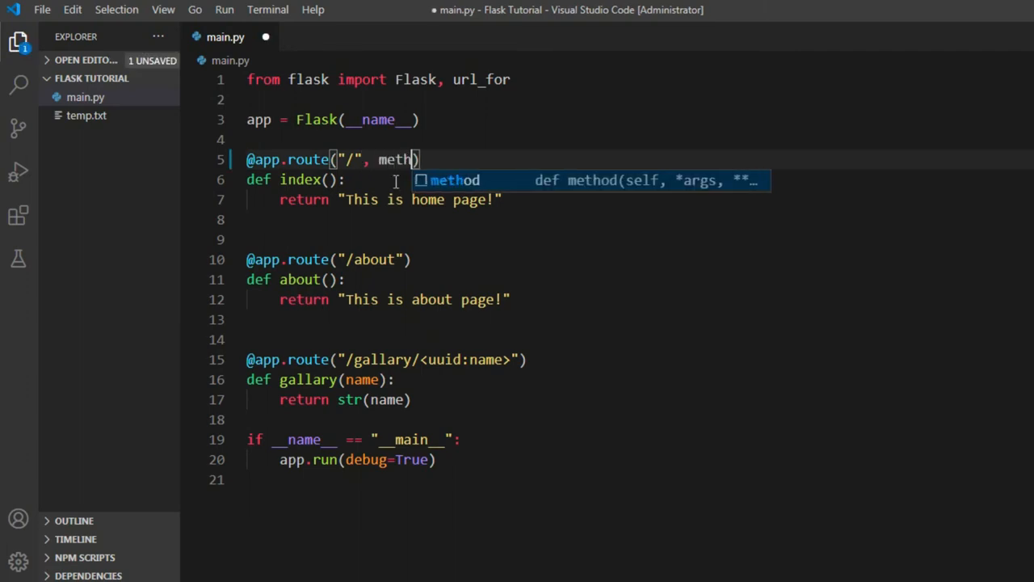
type("ods =")
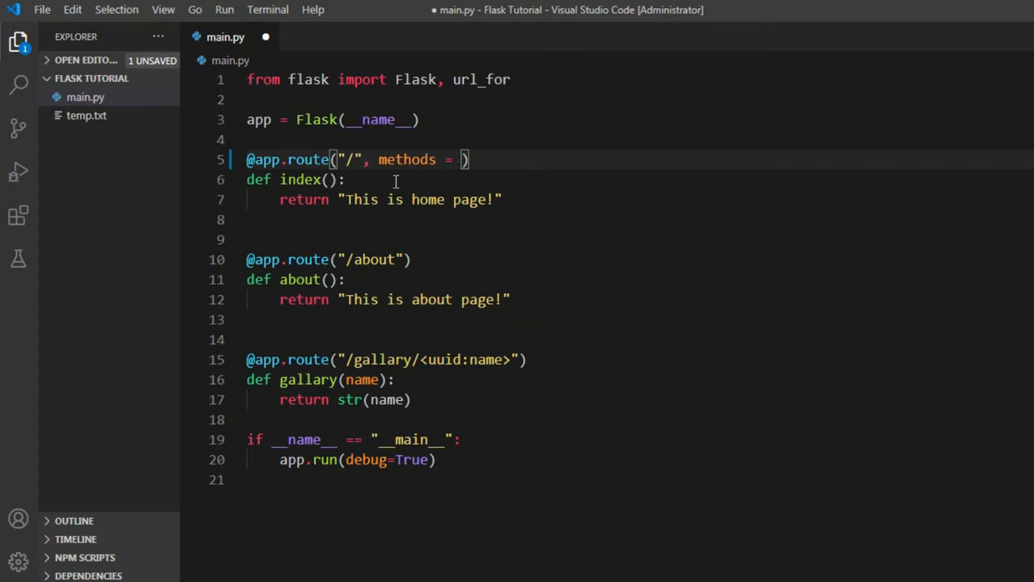
type("[\"\"]")
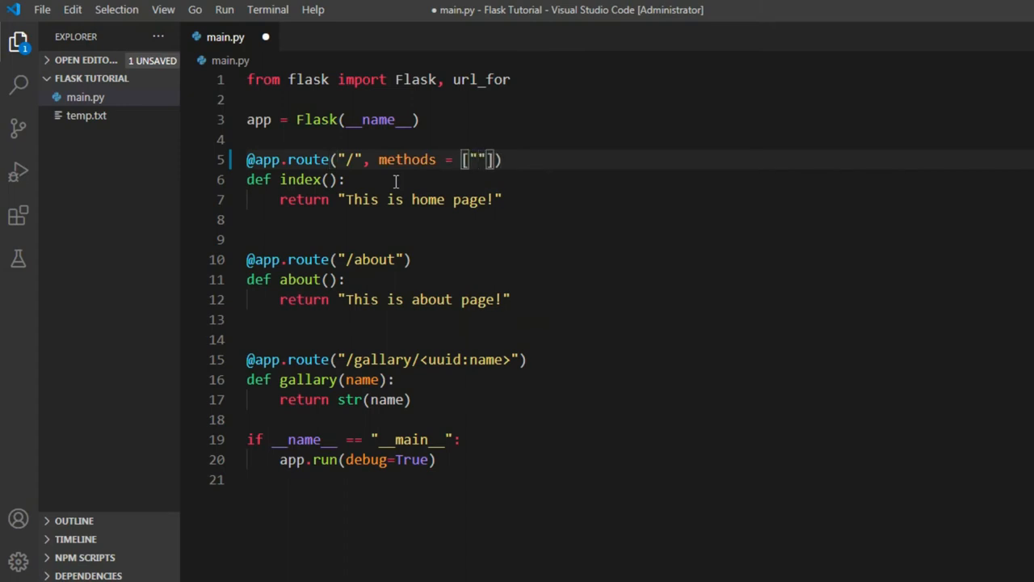
type("GET")
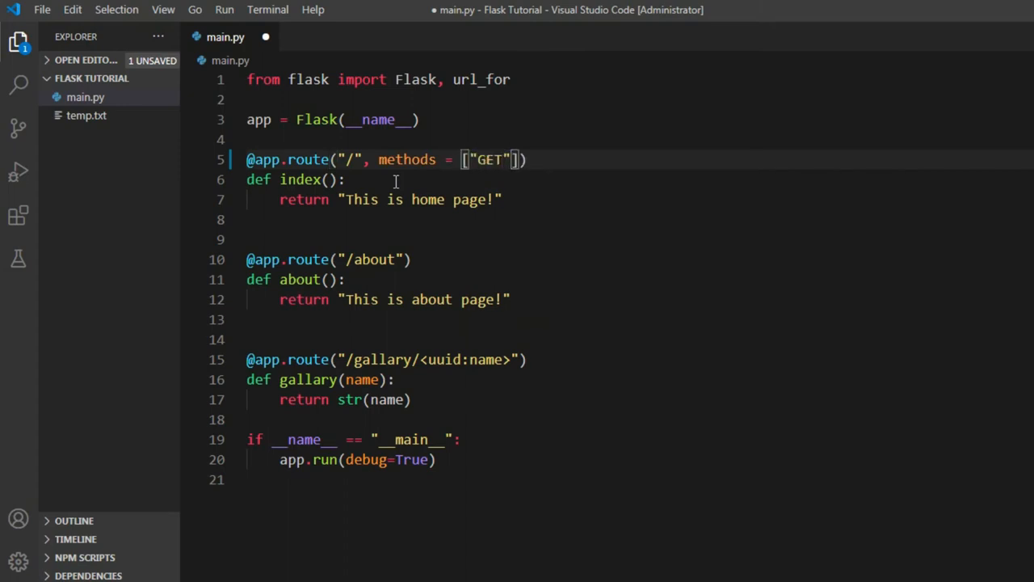
type(", \"\"")
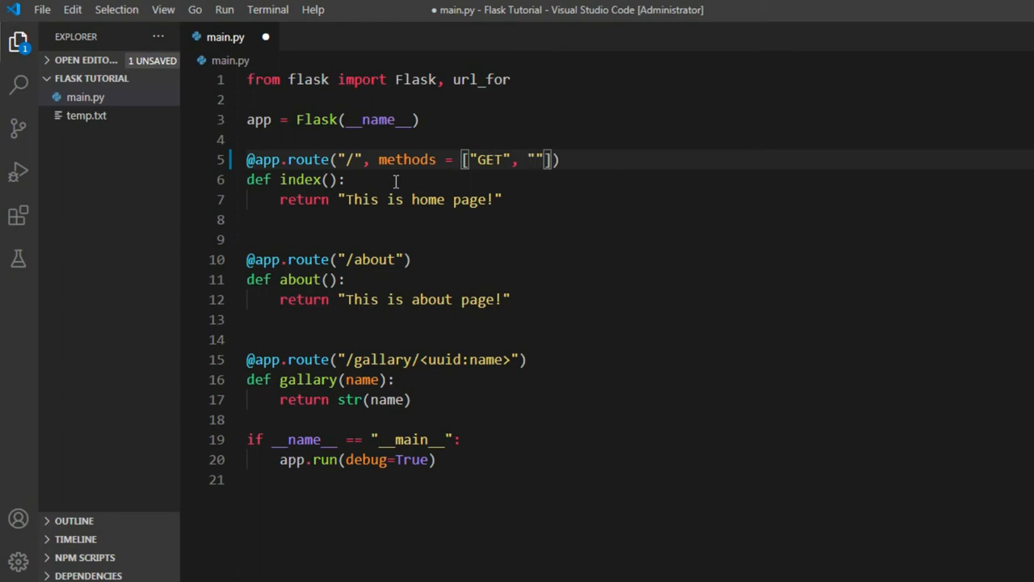
type("POST")
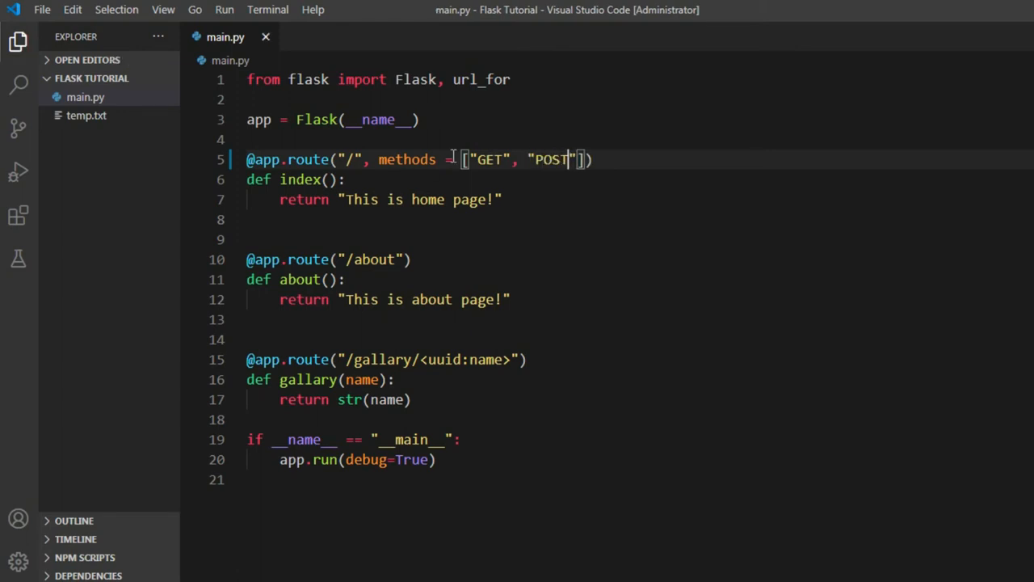
double_click(490, 159)
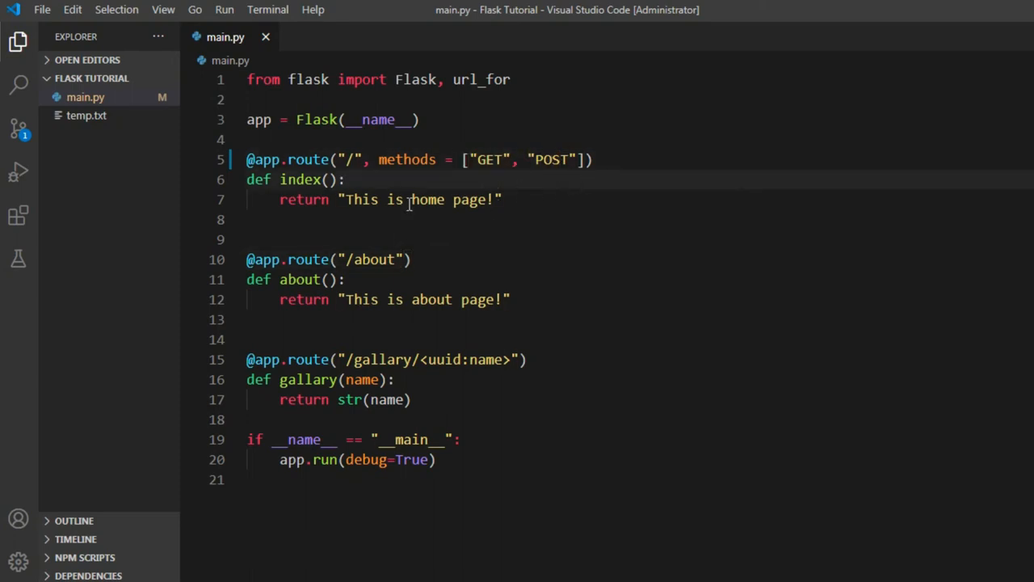
mouse_move(396, 159)
type(",")
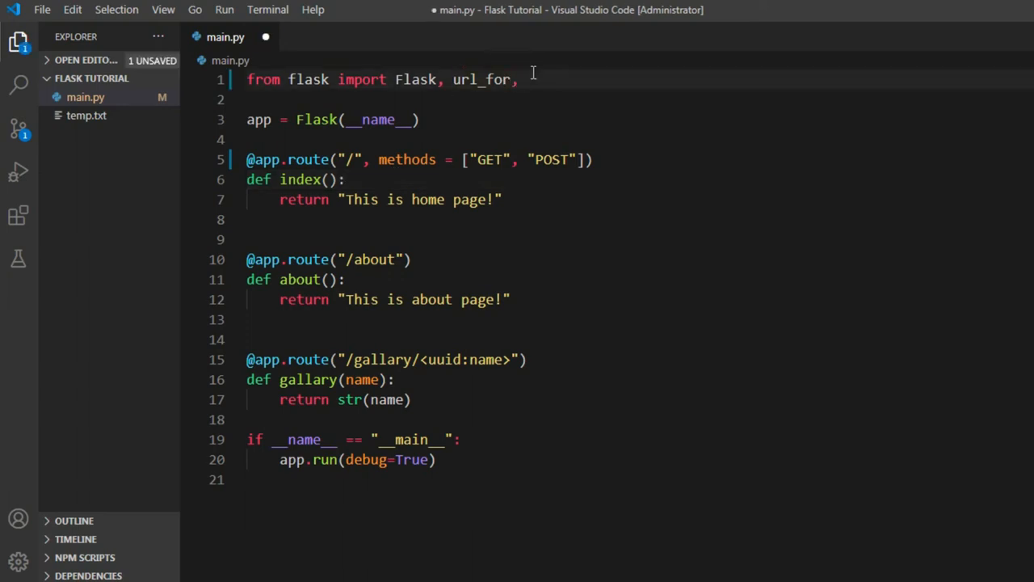
Step: Append request to the flask import, correct the requests typo, and save
type("request")
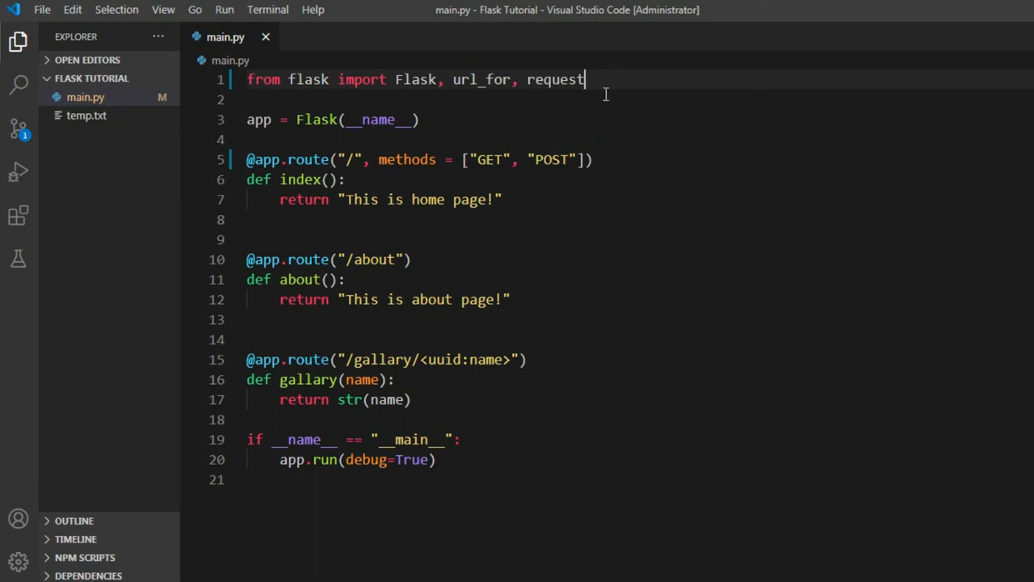
double_click(557, 79)
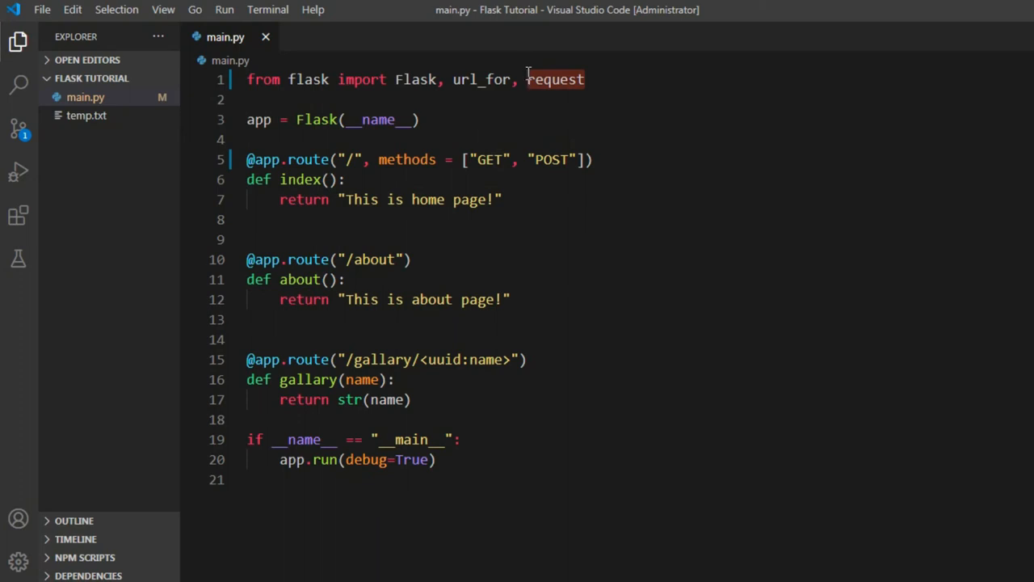
left_click(587, 79)
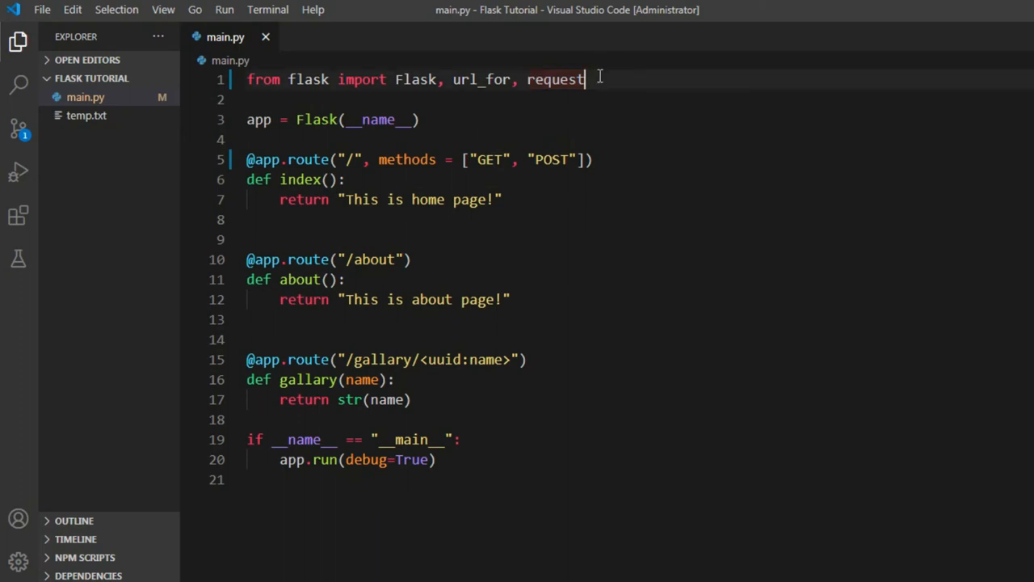
type("s")
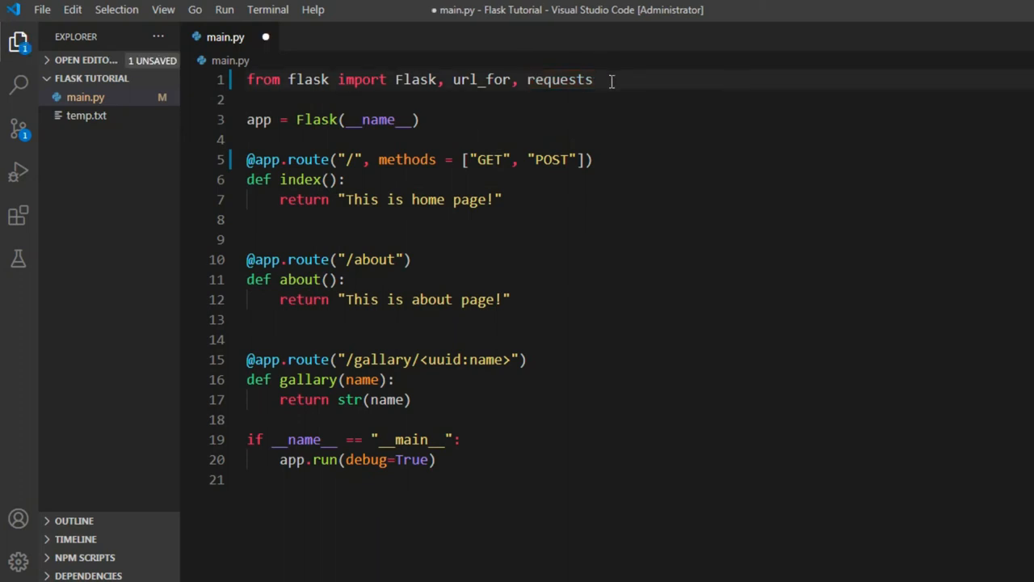
key("Backspace")
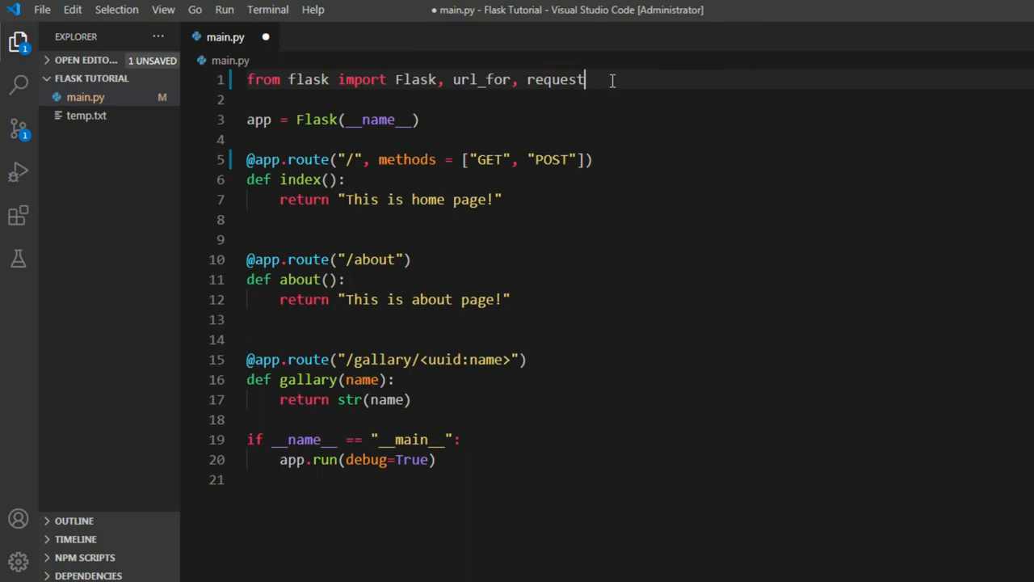
key("ctrl+s")
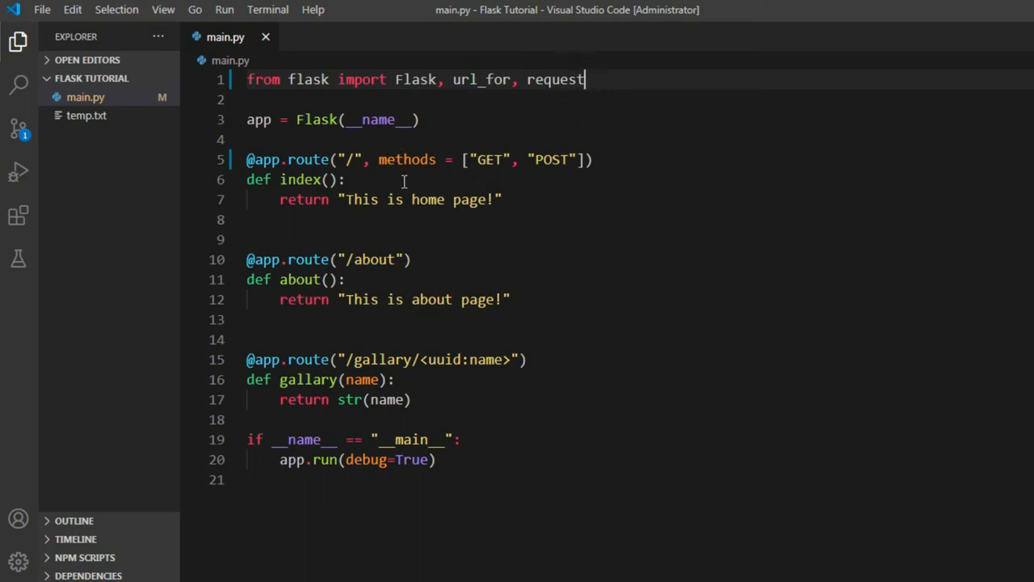
Step: Wrap the return in if request.method == "GET": returning "This is get request!"
left_click(475, 180)
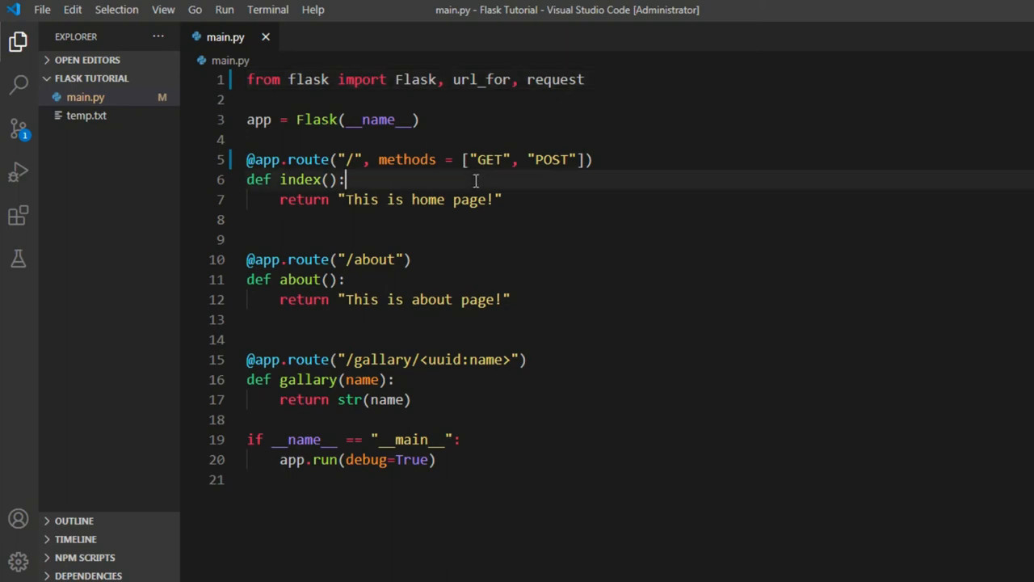
key("Enter")
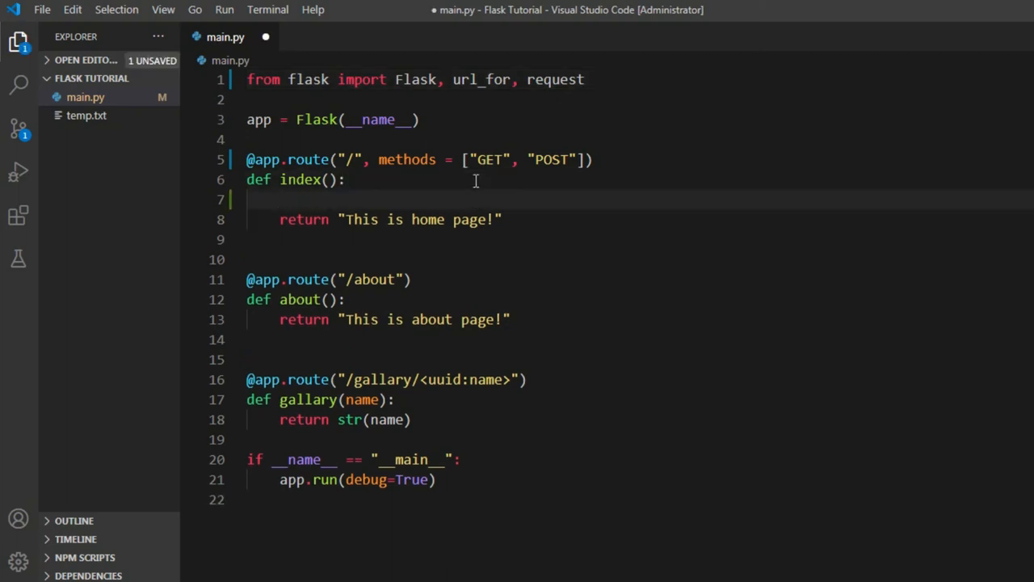
type("if")
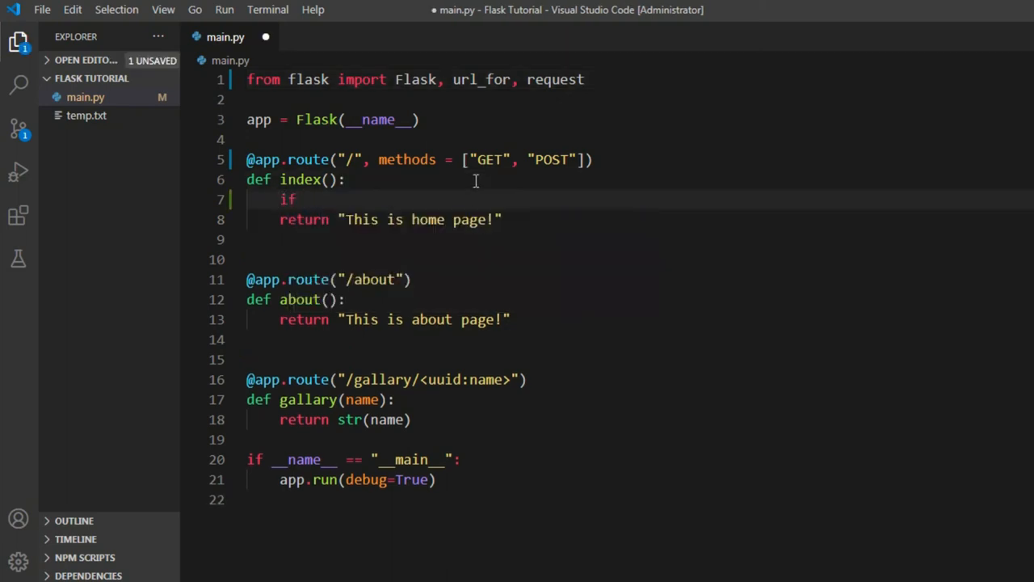
type("request")
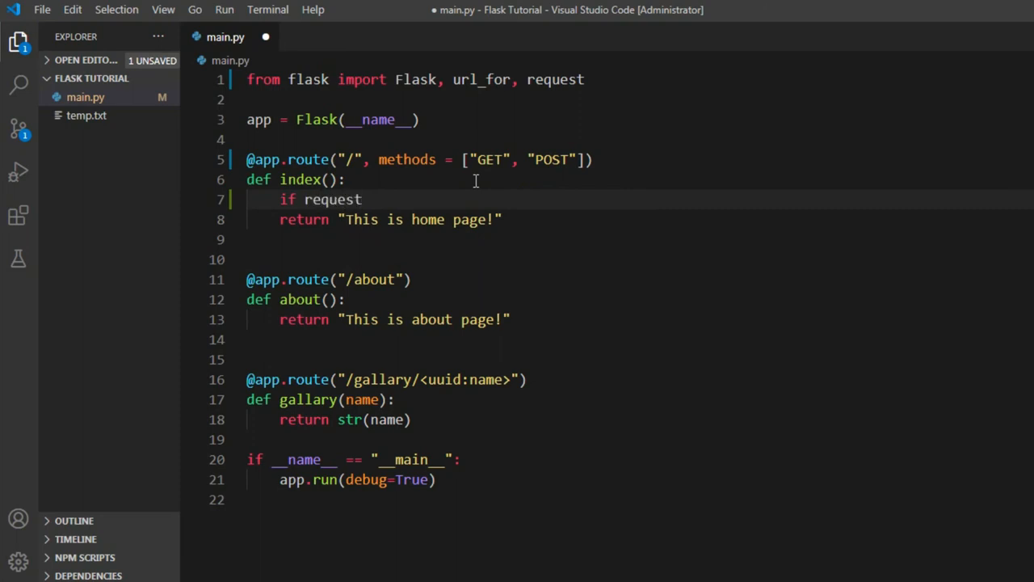
type(".method")
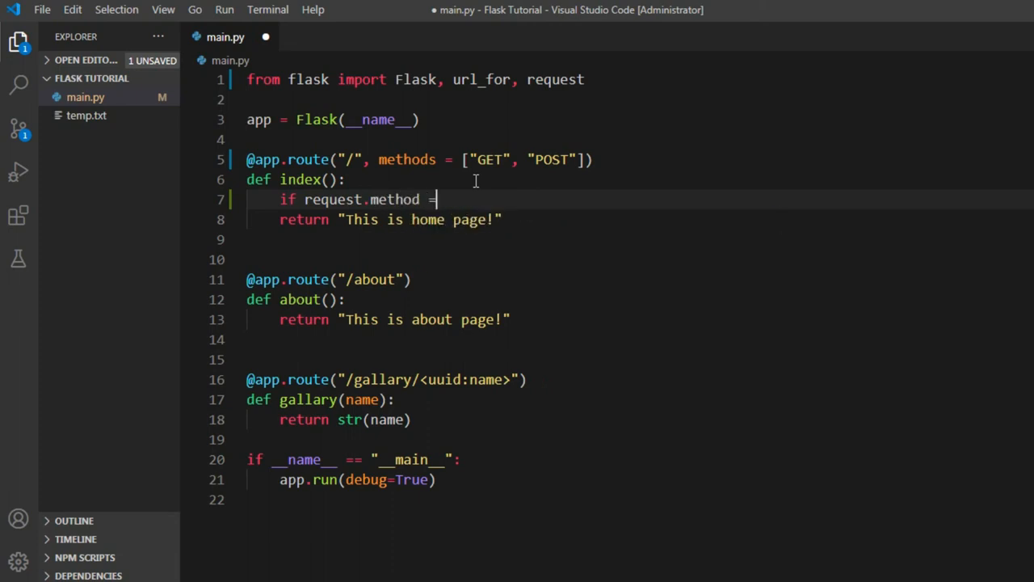
type("= \"\"")
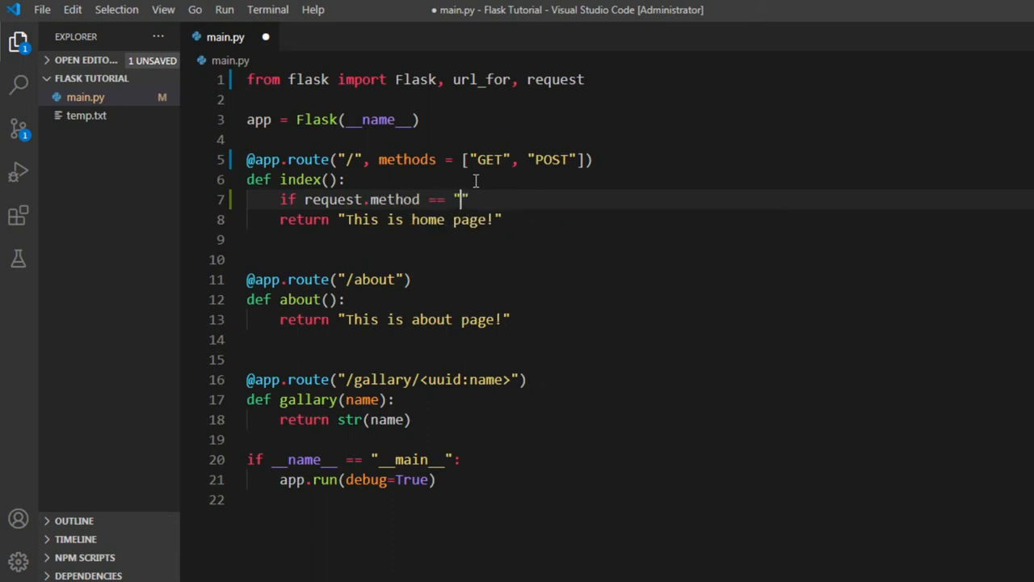
type("GET")
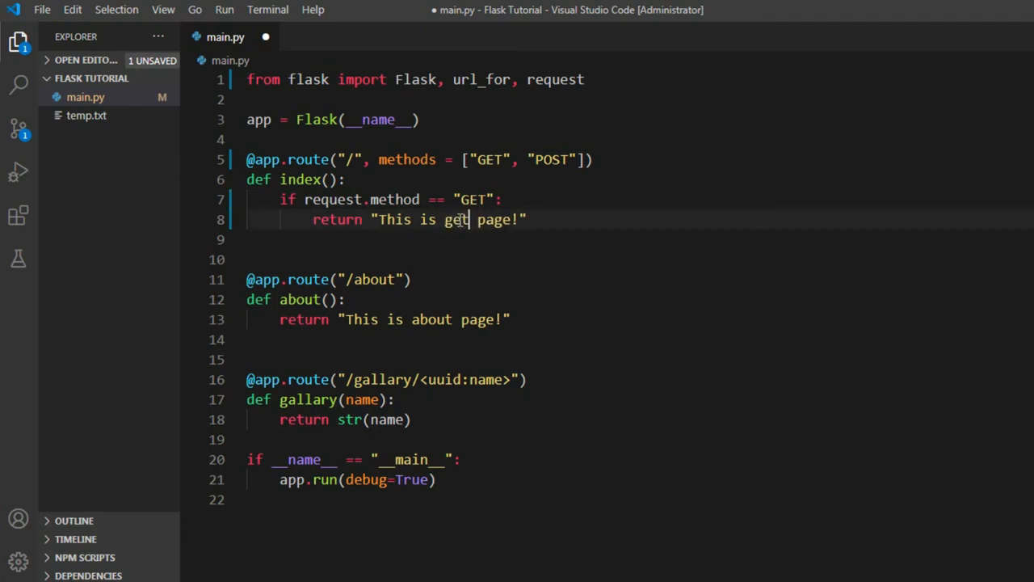
type("request")
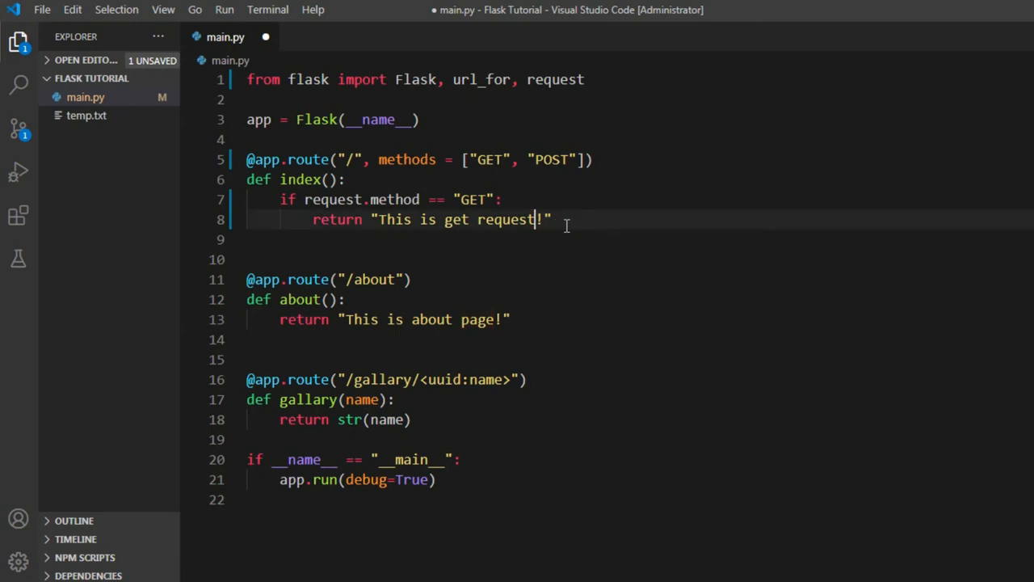
key("Enter")
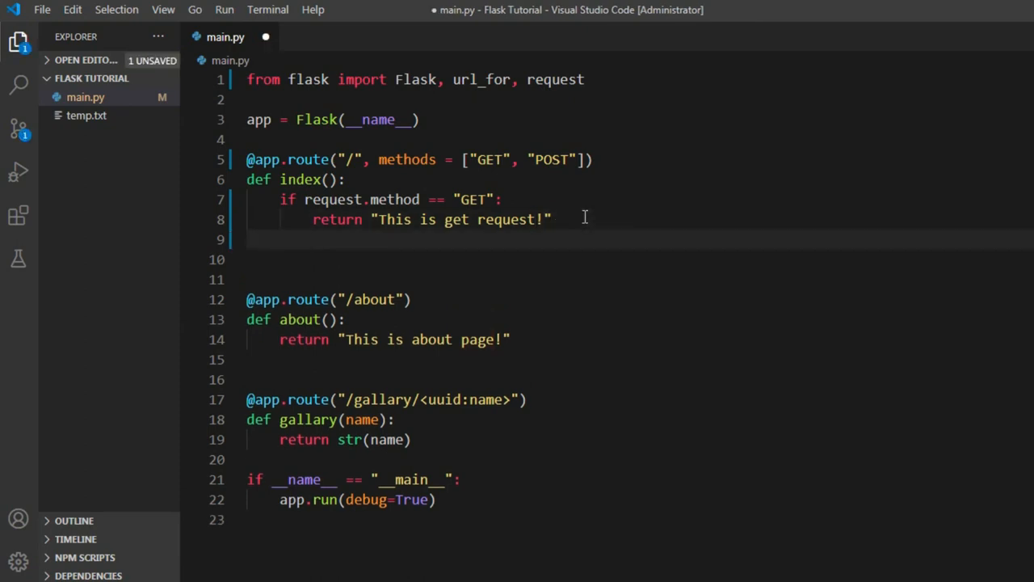
Step: Add if request.method == "POST": returning "This is post request!" and save
type("if re")
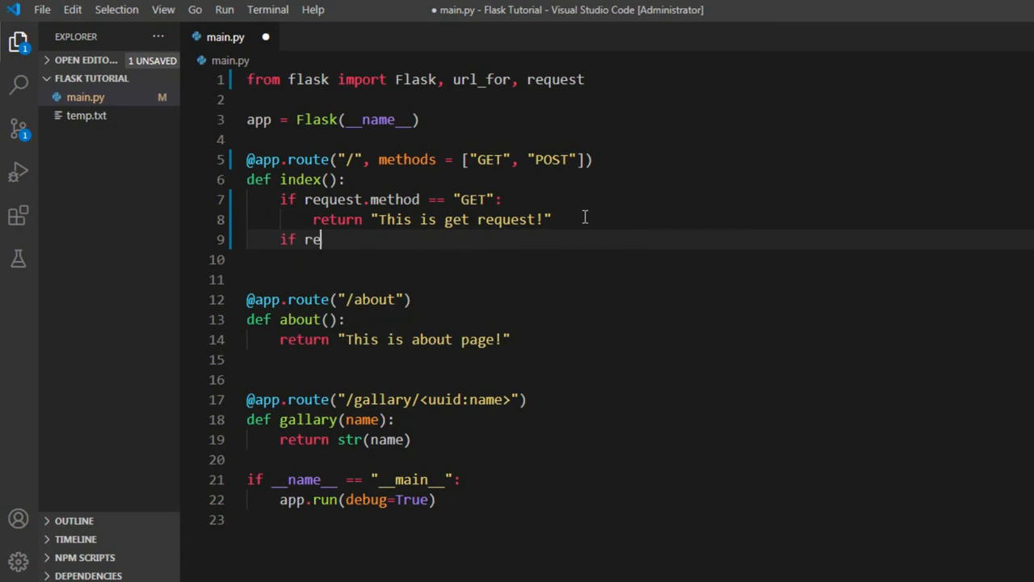
type("quest.")
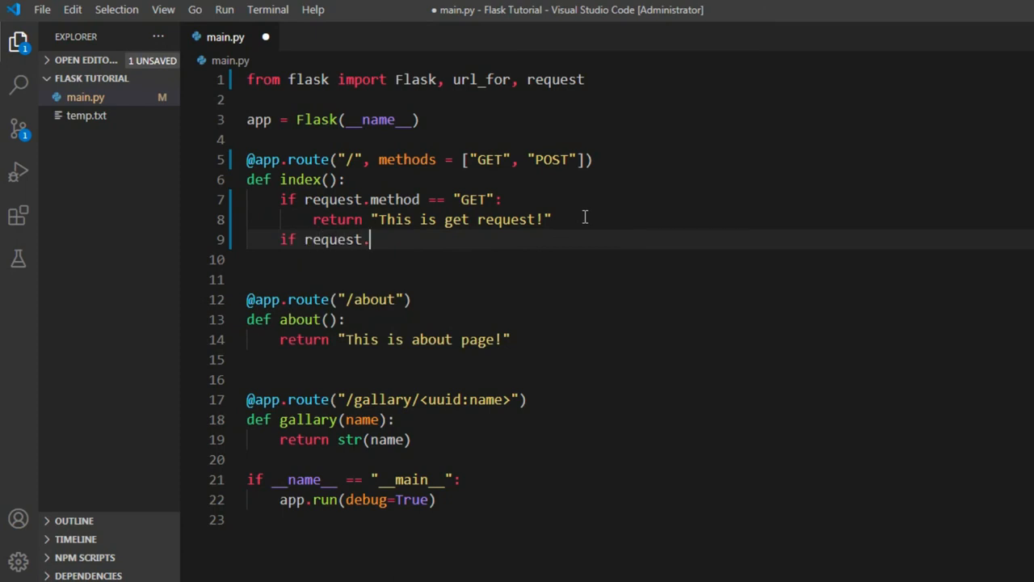
type("method")
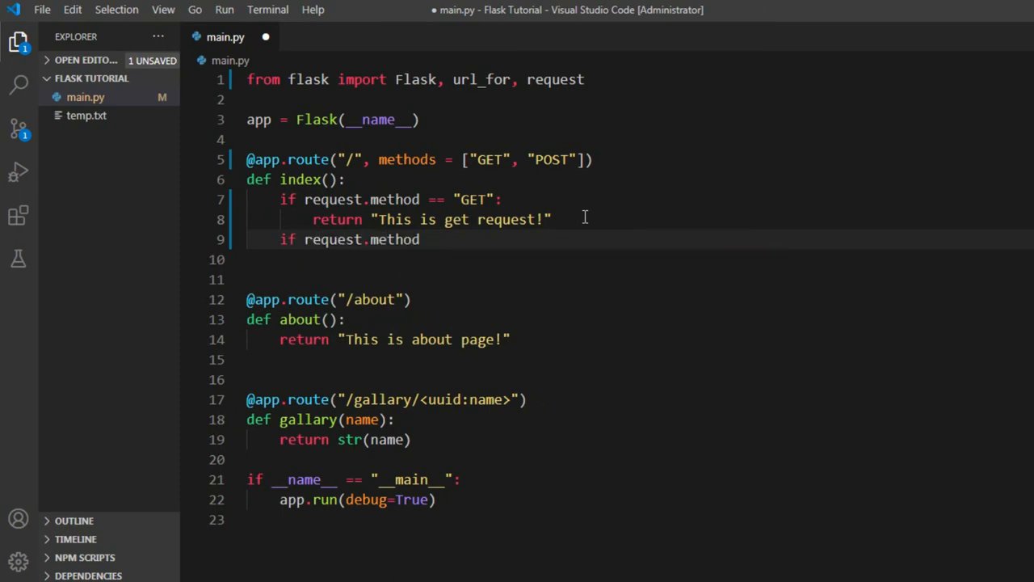
type("== \"\"")
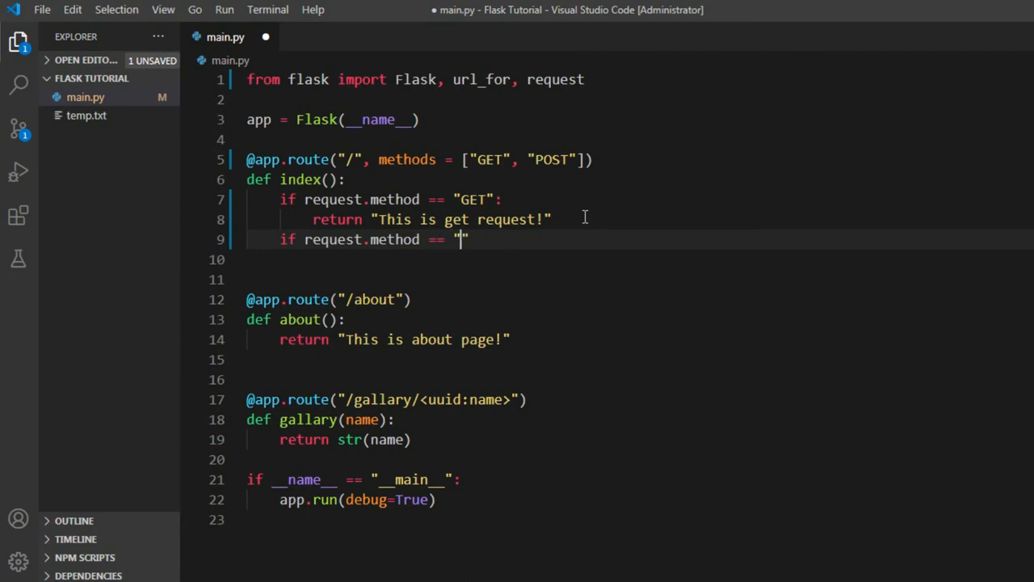
type("POST")
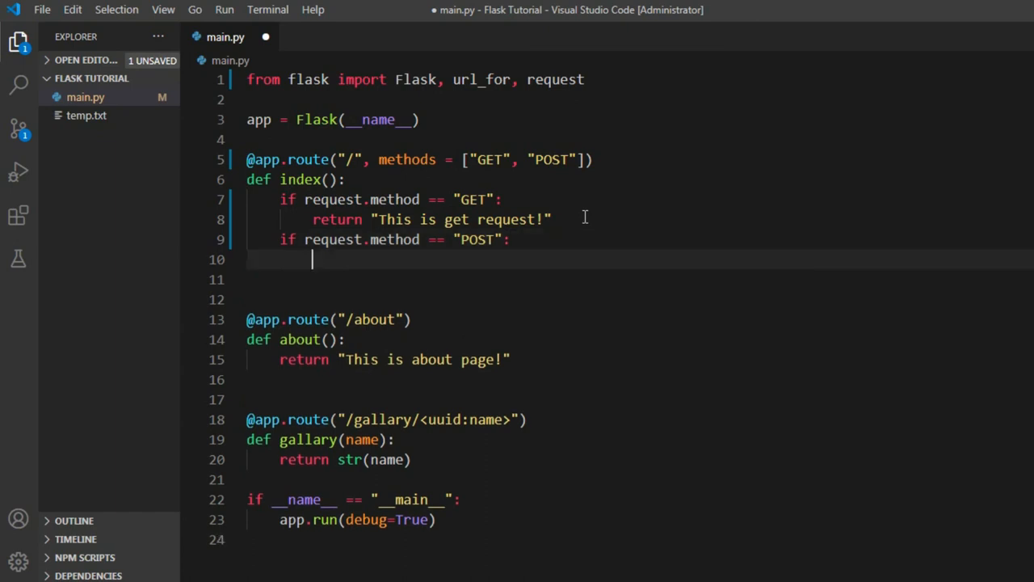
type("return")
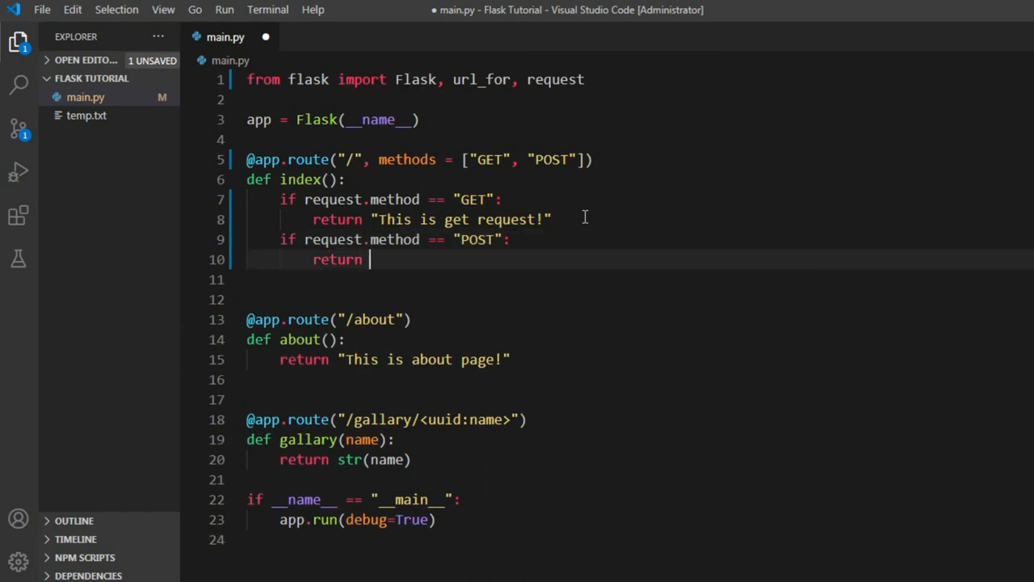
type("\"THis is")
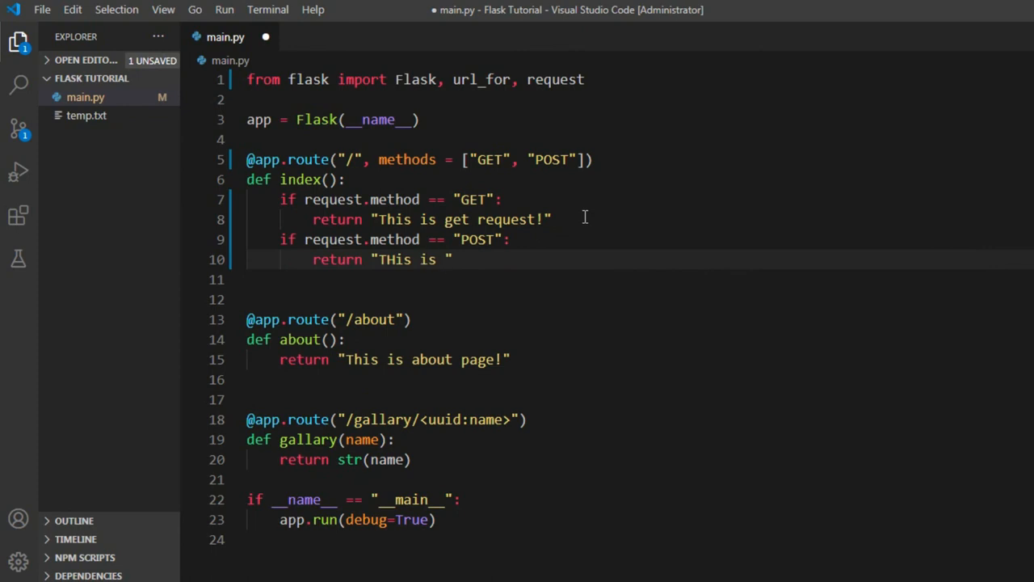
type("post re")
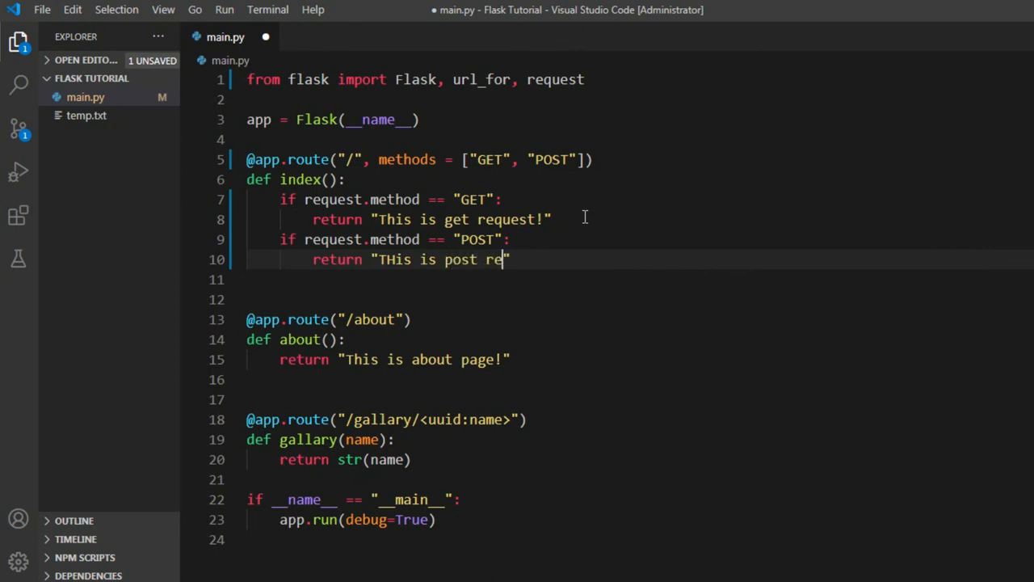
type("quest")
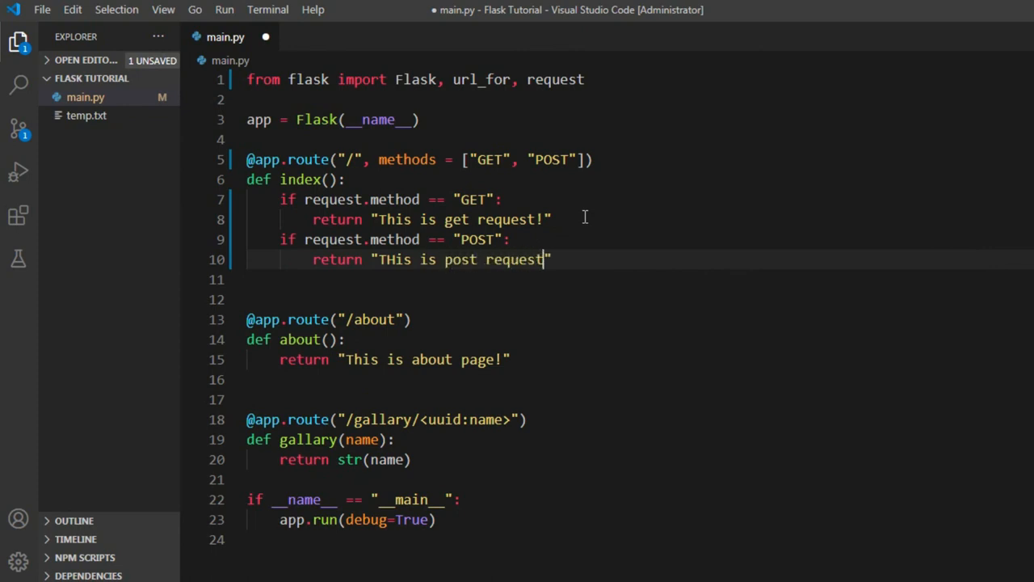
key("ctrl+s")
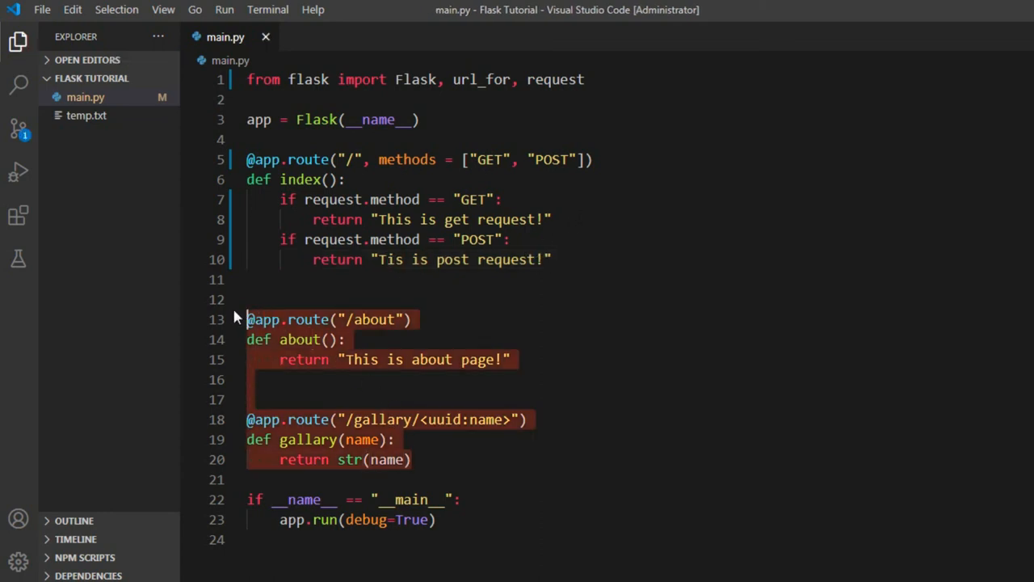
Step: Delete the /about and /gallary route blocks, leaving only the index route and run block
key("Delete")
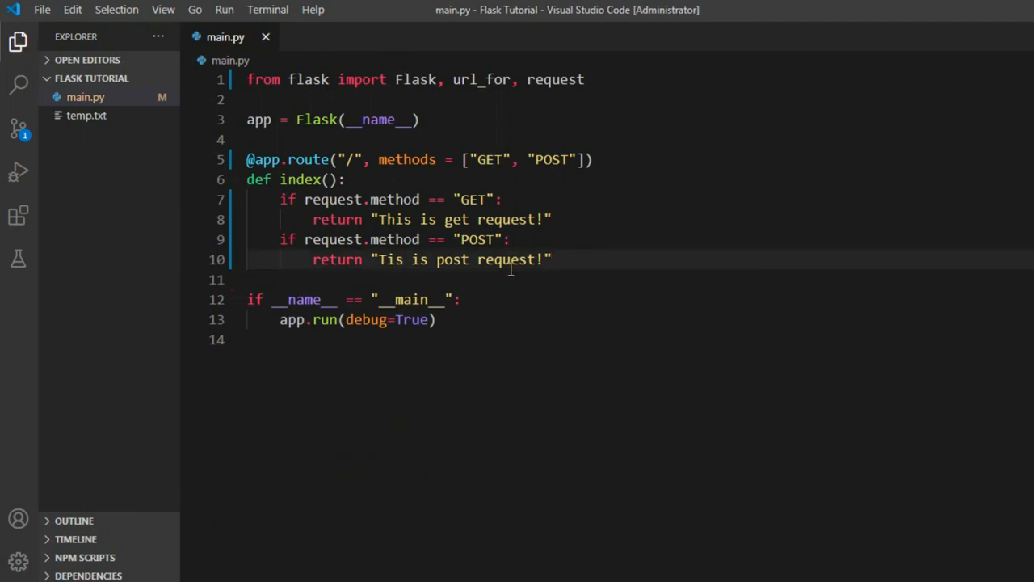
mouse_move(431, 434)
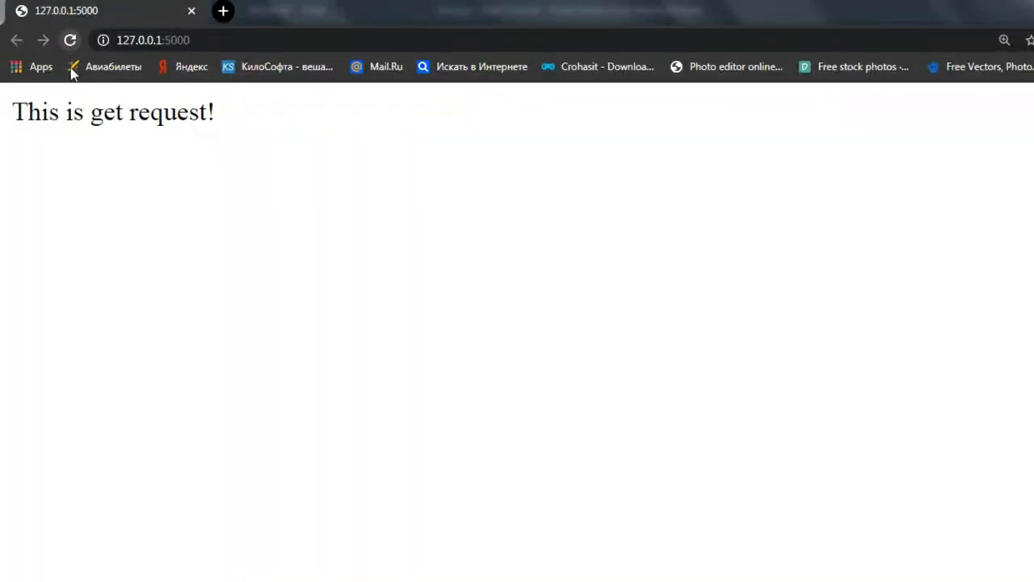
left_click_drag(89, 111, 150, 112)
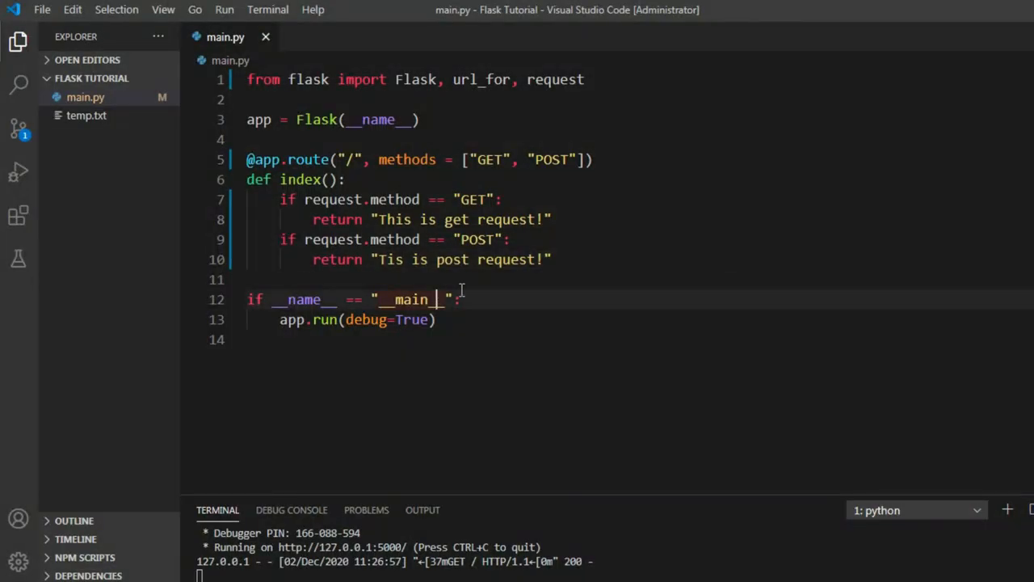
mouse_move(564, 203)
type("h")
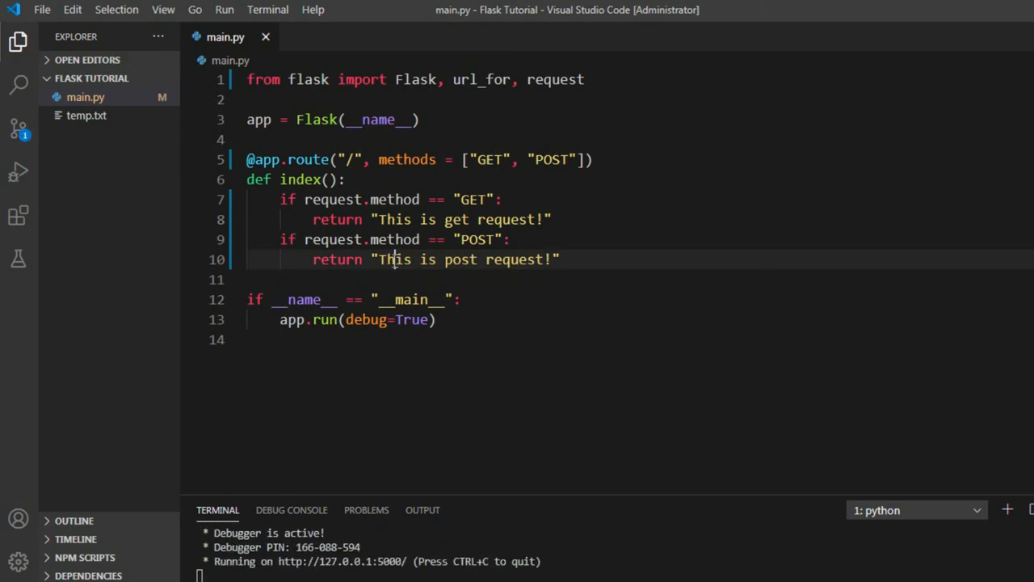
Step: Correct "Tis" to "This is post request!" and save to restart the Flask server
key("ctrl+s")
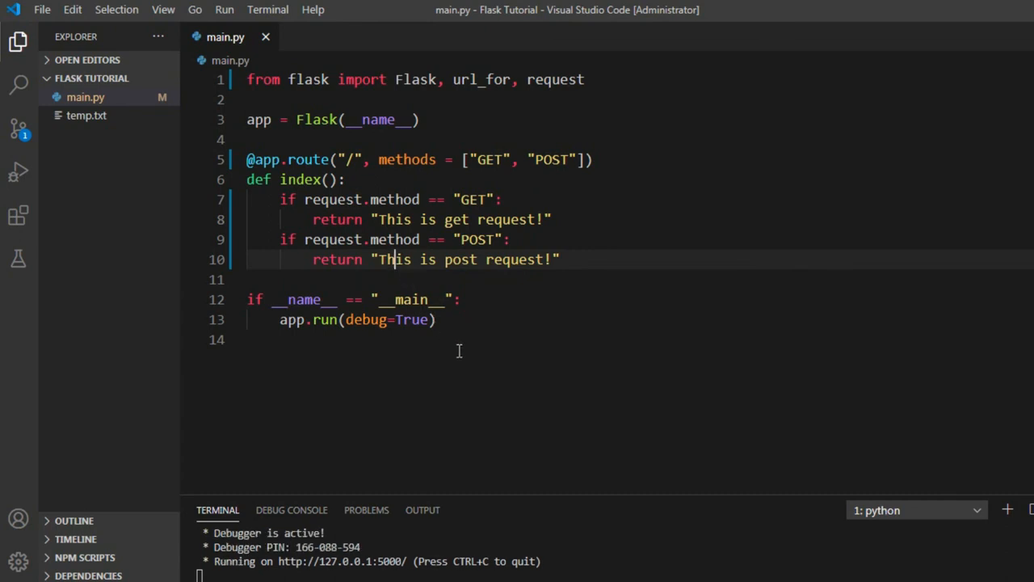
mouse_move(465, 360)
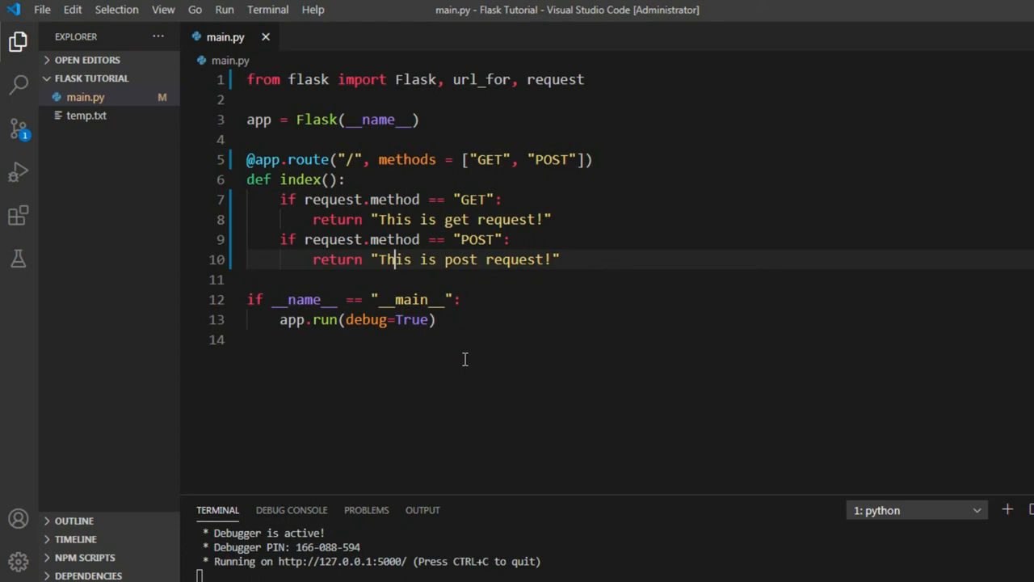
mouse_move(462, 356)
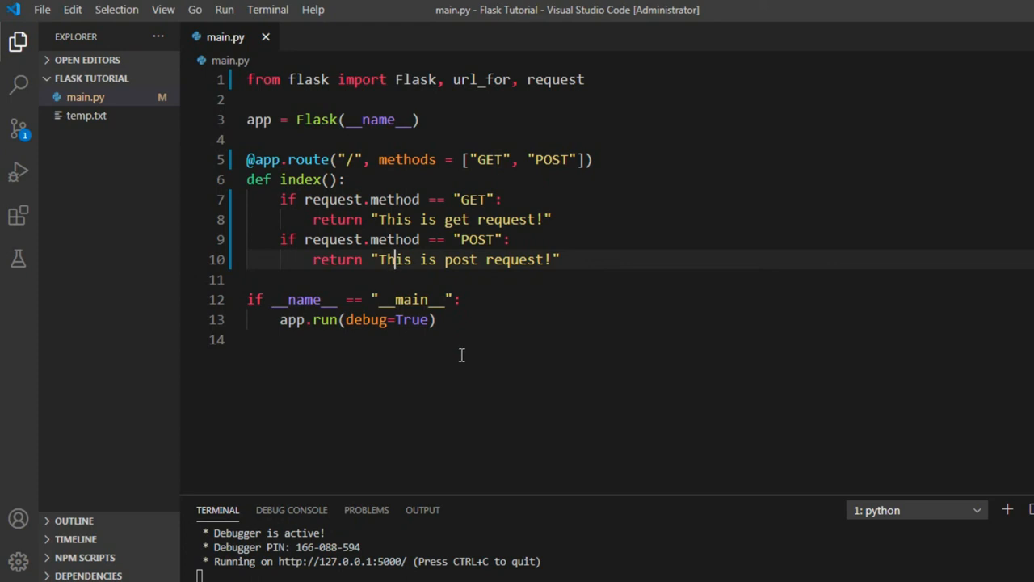